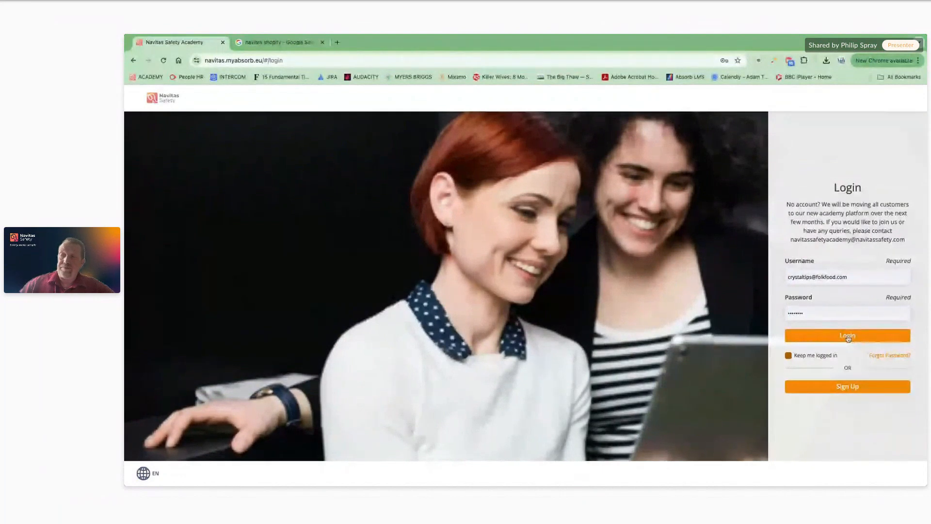
Step: Log in with the learner credentials and review the dashboard's enrolled and trending courses
{"action": "left_click", "coordinate": [847, 335]}
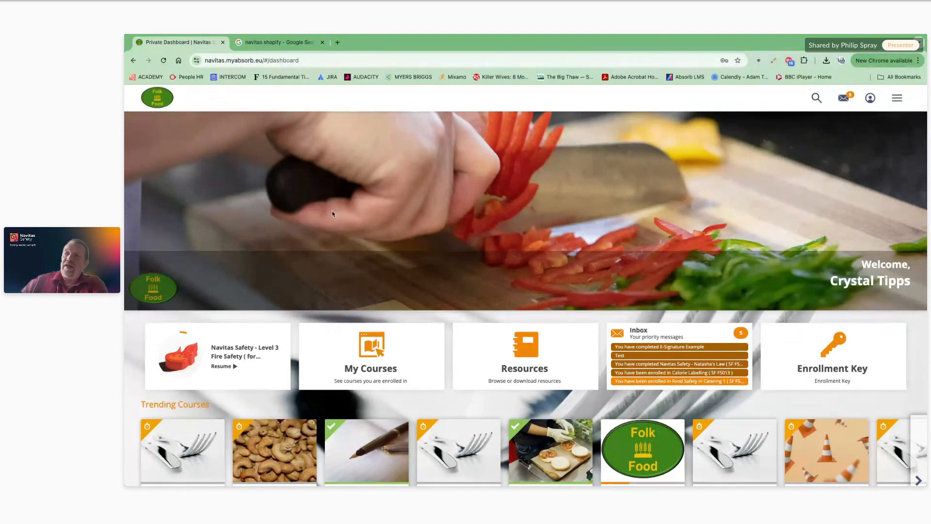
{"action": "scroll", "scroll_direction": "down", "scroll_amount": 3}
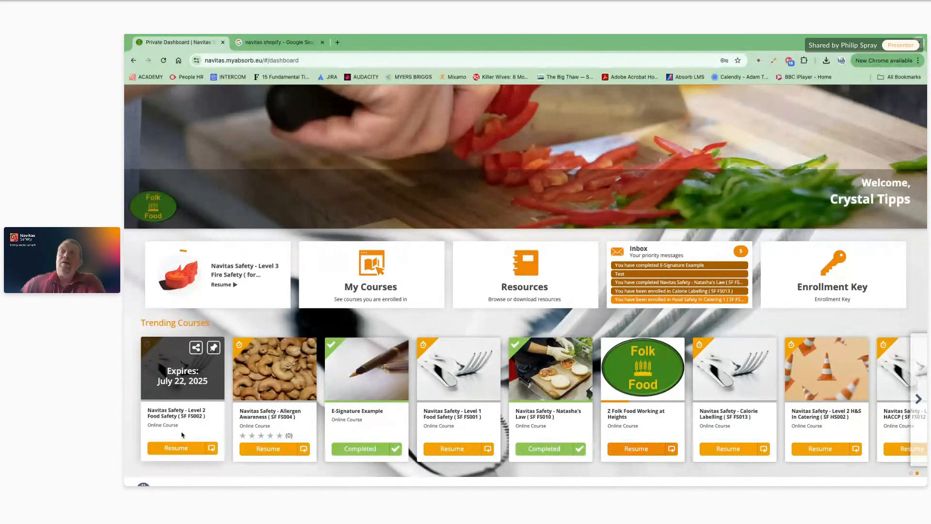
{"action": "scroll", "scroll_direction": "down", "scroll_amount": 3}
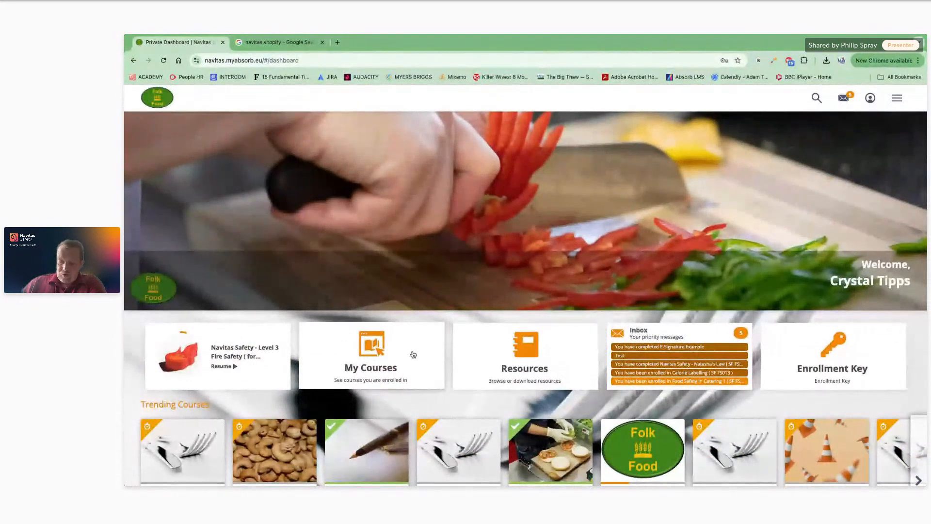
Step: Open My Courses to list all enrolled courses with their resume or completed status
{"action": "left_click", "coordinate": [371, 355]}
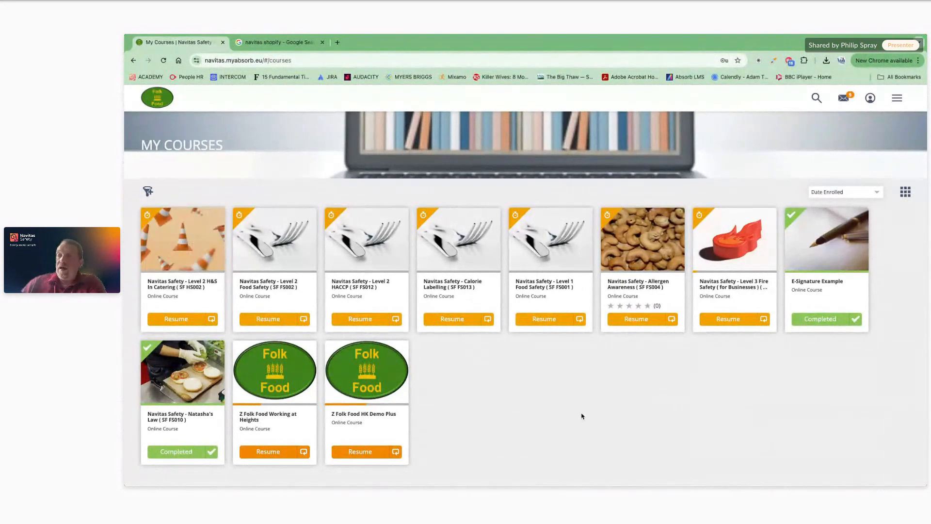
{"action": "mouse_move", "coordinate": [756, 358]}
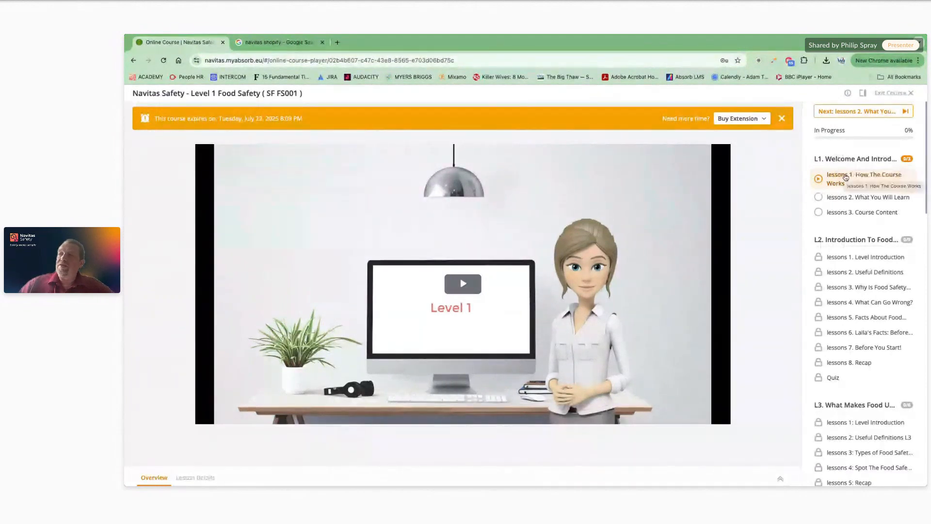
{"action": "mouse_move", "coordinate": [867, 197]}
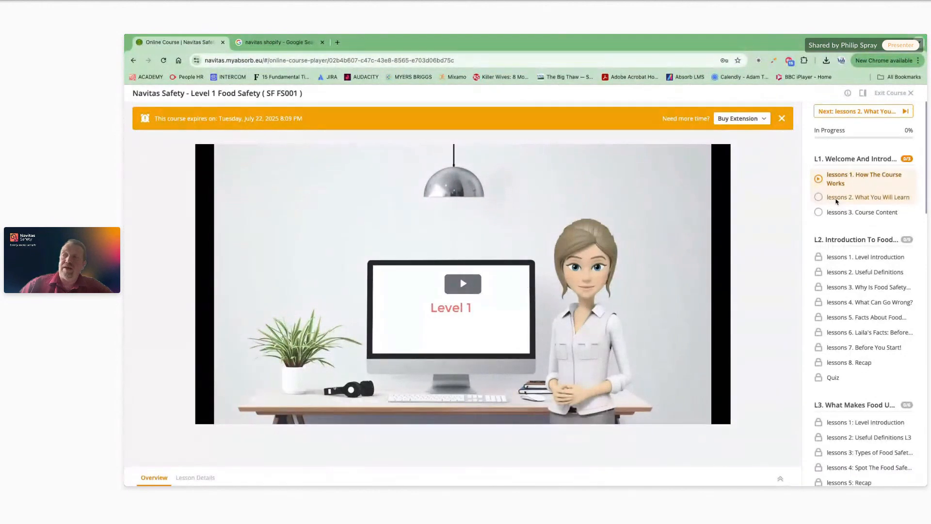
Step: Start lesson 2, What You Will Learn, then cancel the Lesson Incomplete exit prompt to stay in it
{"action": "left_click", "coordinate": [867, 197]}
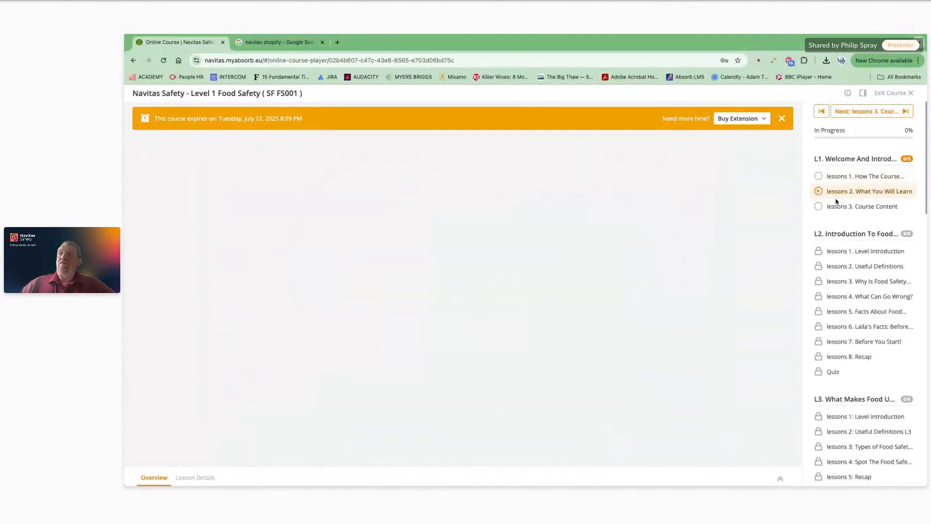
{"action": "left_click", "coordinate": [863, 205]}
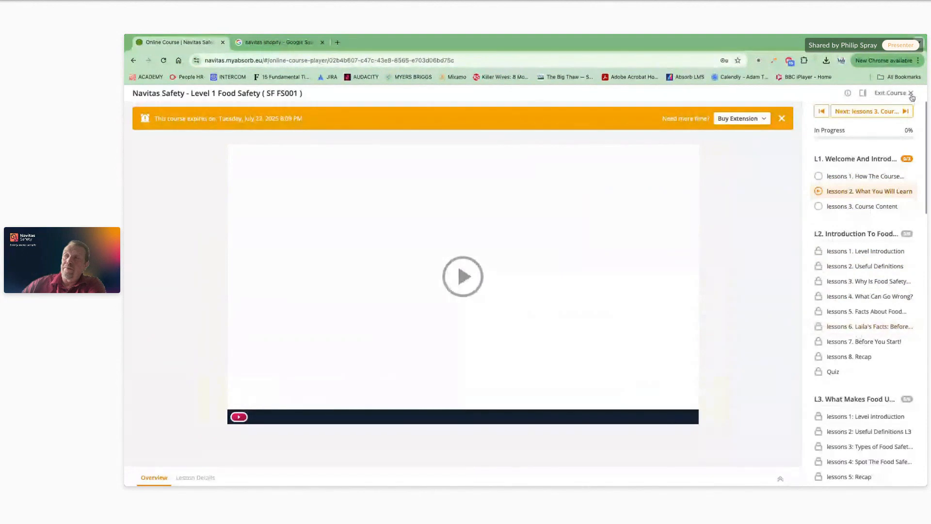
{"action": "left_click", "coordinate": [891, 93]}
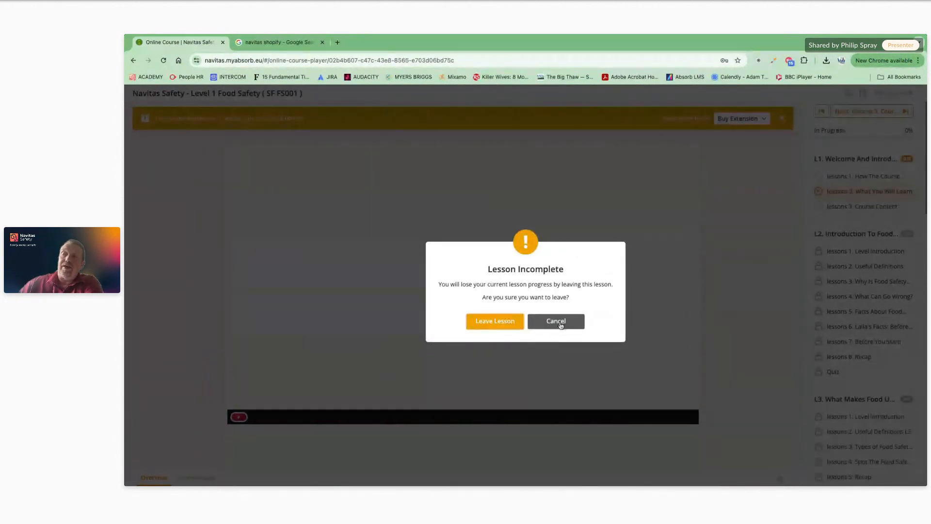
{"action": "left_click", "coordinate": [555, 322]}
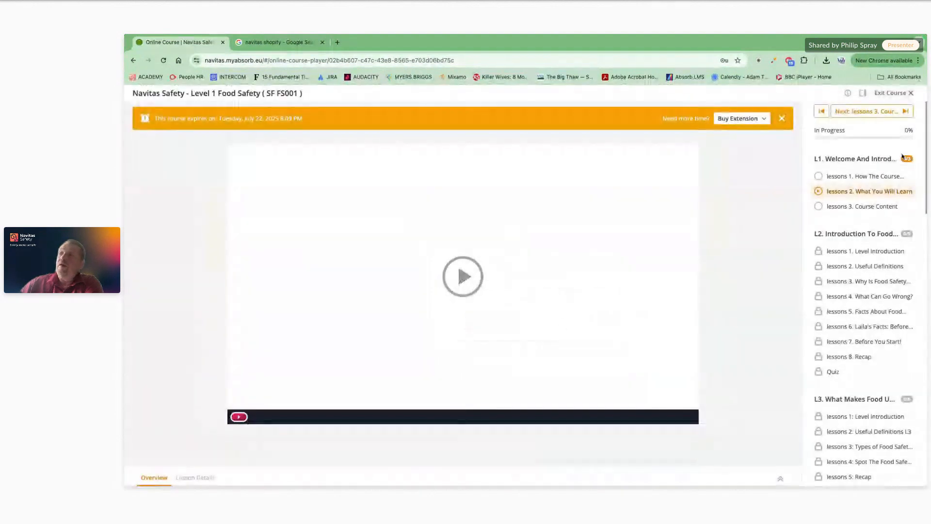
{"action": "left_click", "coordinate": [864, 93]}
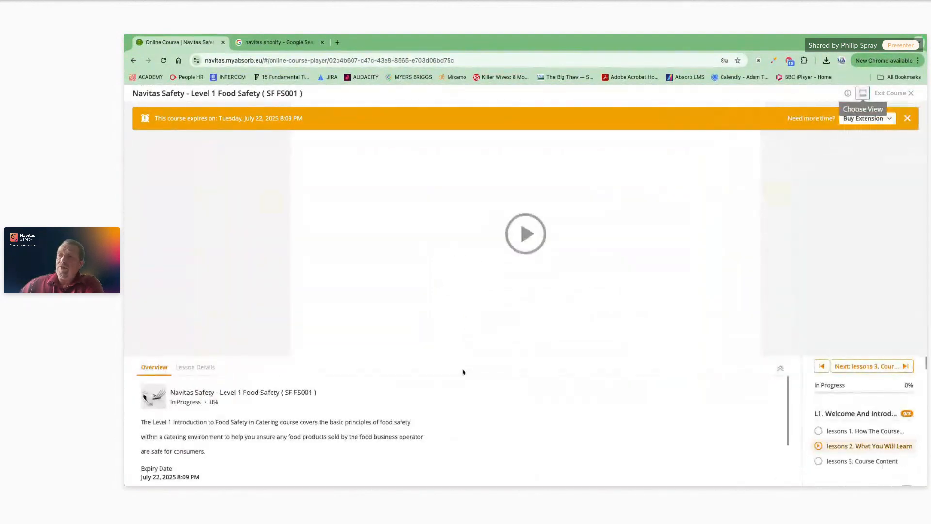
{"action": "scroll", "scroll_direction": "down", "scroll_amount": 3}
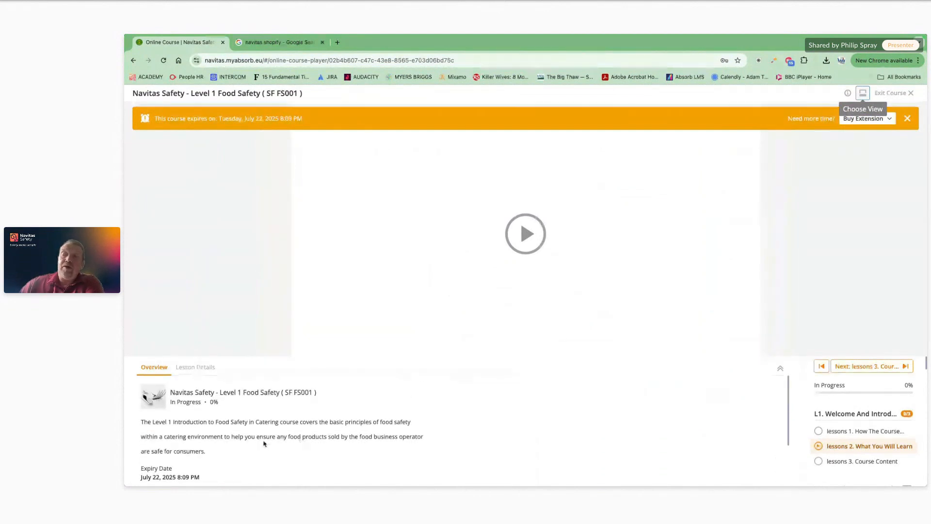
{"action": "left_click", "coordinate": [195, 367]}
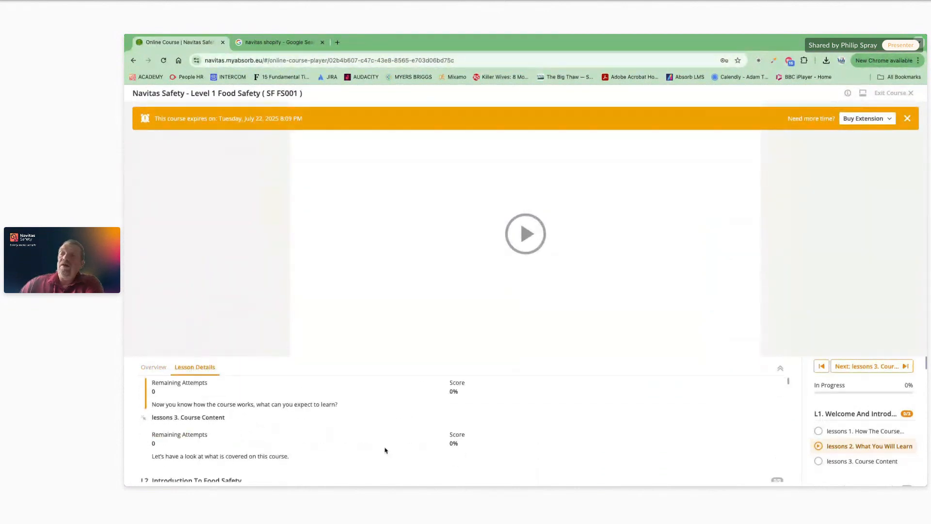
{"action": "scroll", "scroll_direction": "down", "scroll_amount": 3}
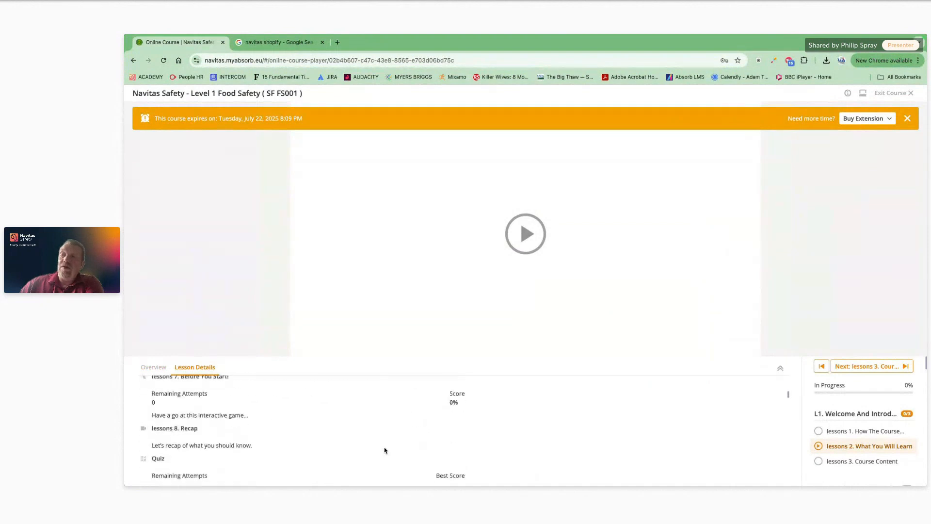
{"action": "scroll", "scroll_direction": "down", "scroll_amount": 3}
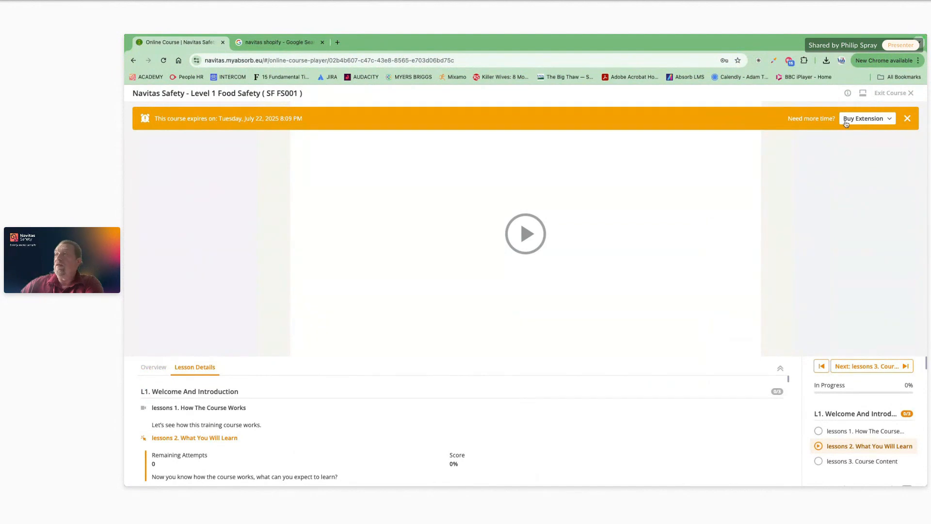
{"action": "left_click", "coordinate": [862, 93]}
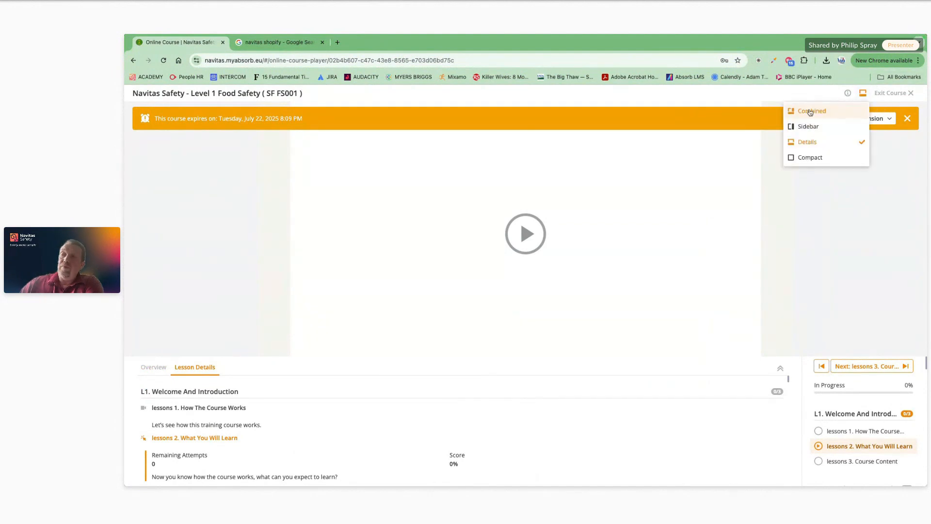
{"action": "left_click", "coordinate": [811, 110]}
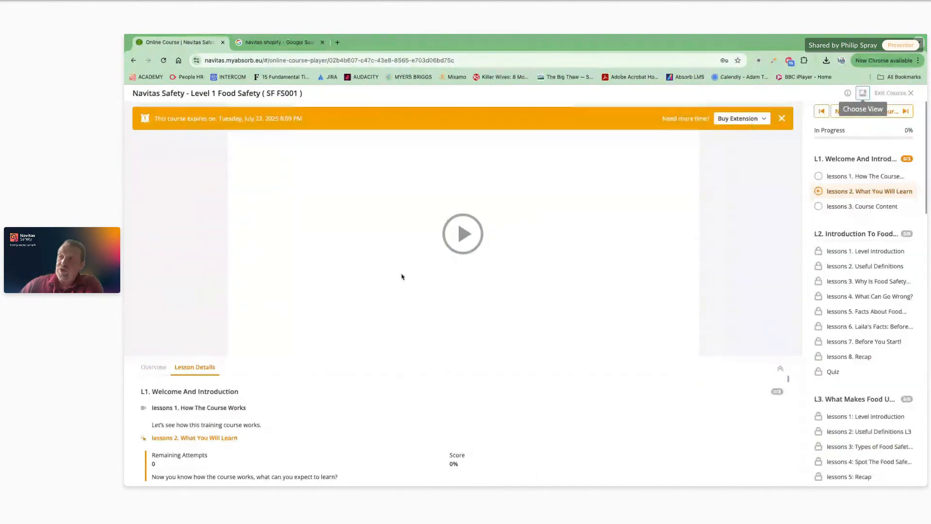
{"action": "left_click", "coordinate": [862, 93]}
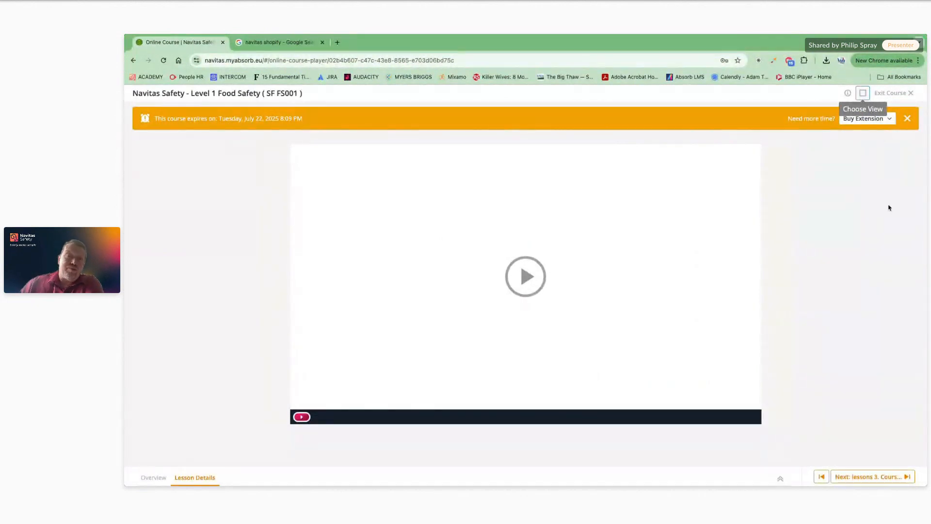
{"action": "left_click", "coordinate": [862, 93]}
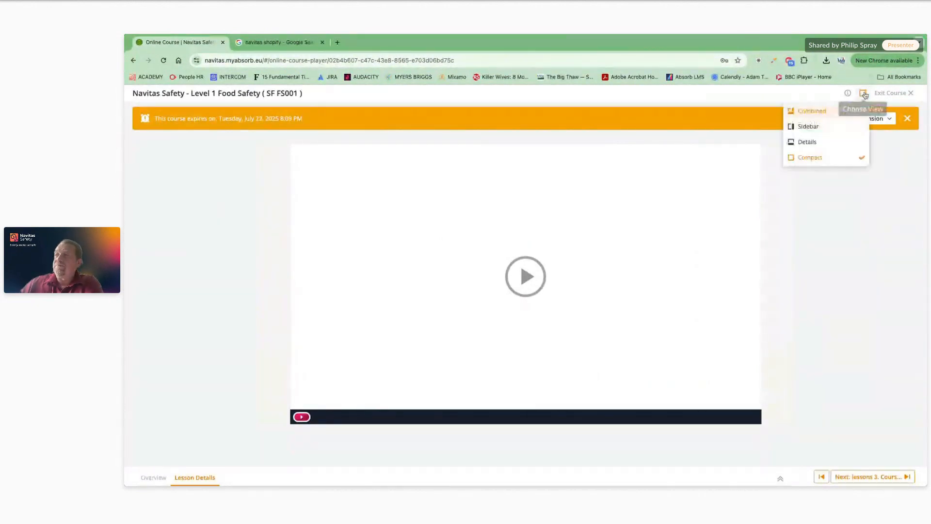
{"action": "left_click", "coordinate": [808, 126]}
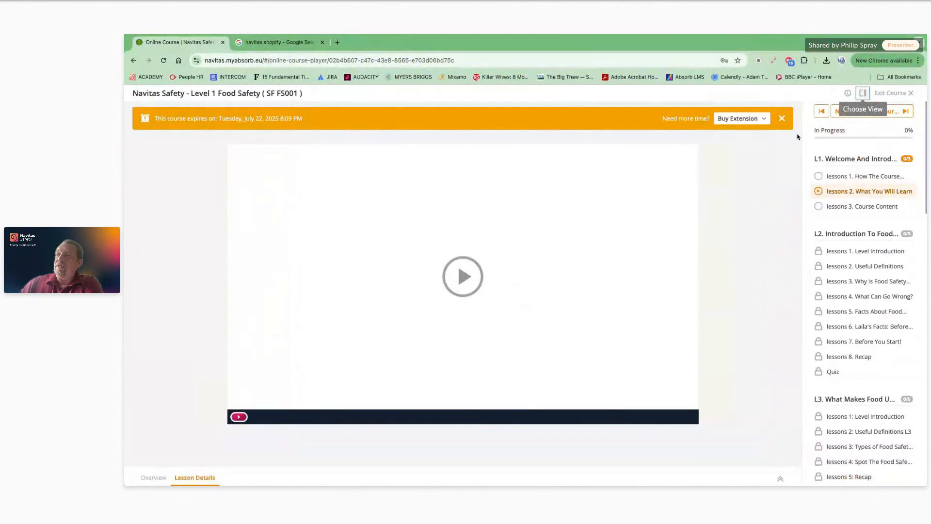
{"action": "mouse_move", "coordinate": [756, 347]}
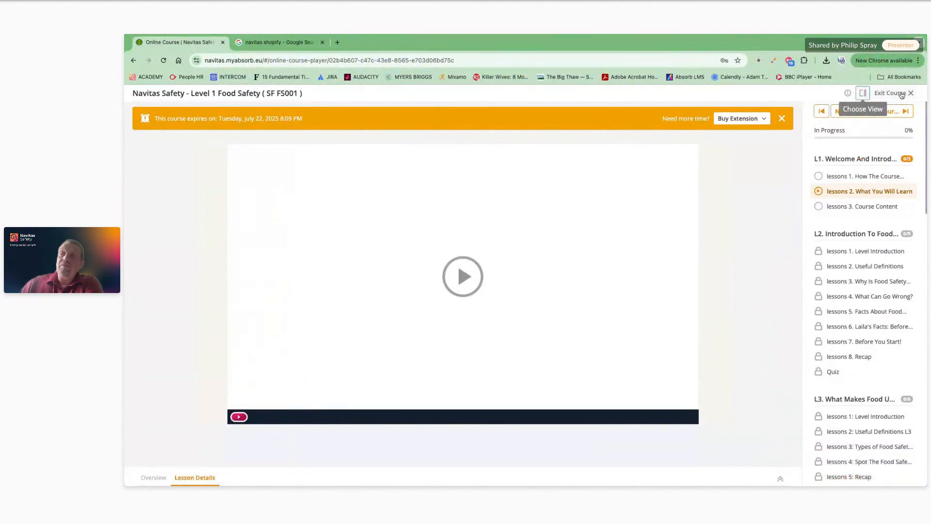
Step: Exit the Food Safety course and return via the site logo to the learner dashboard
{"action": "left_click", "coordinate": [891, 93]}
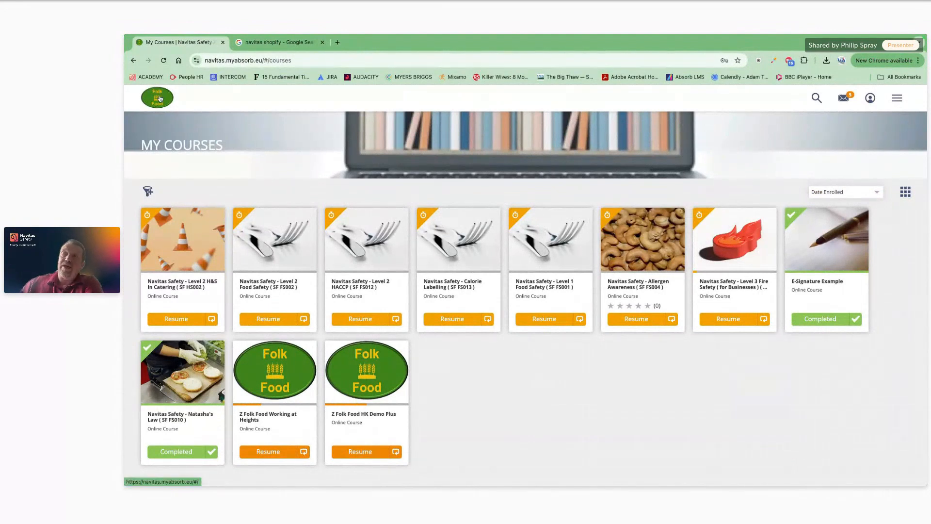
{"action": "left_click", "coordinate": [158, 97]}
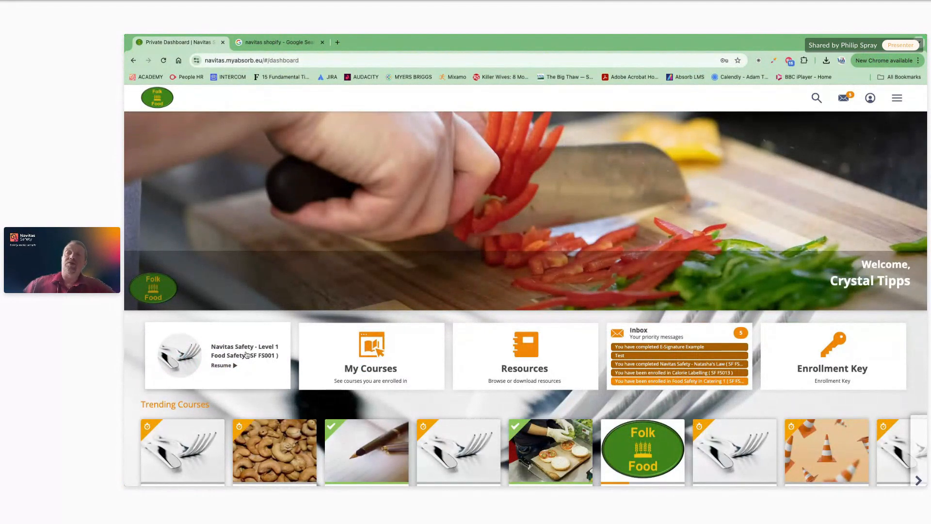
{"action": "mouse_move", "coordinate": [244, 356]}
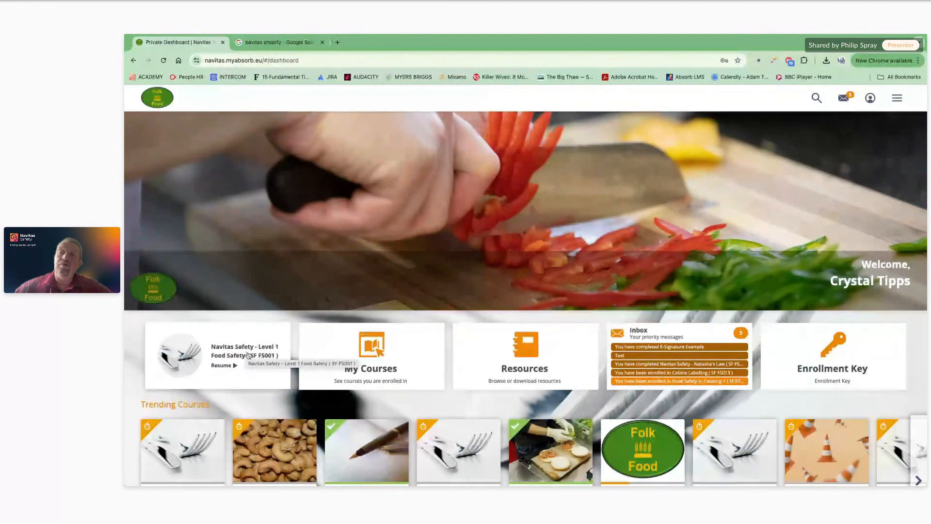
{"action": "left_click", "coordinate": [223, 366]}
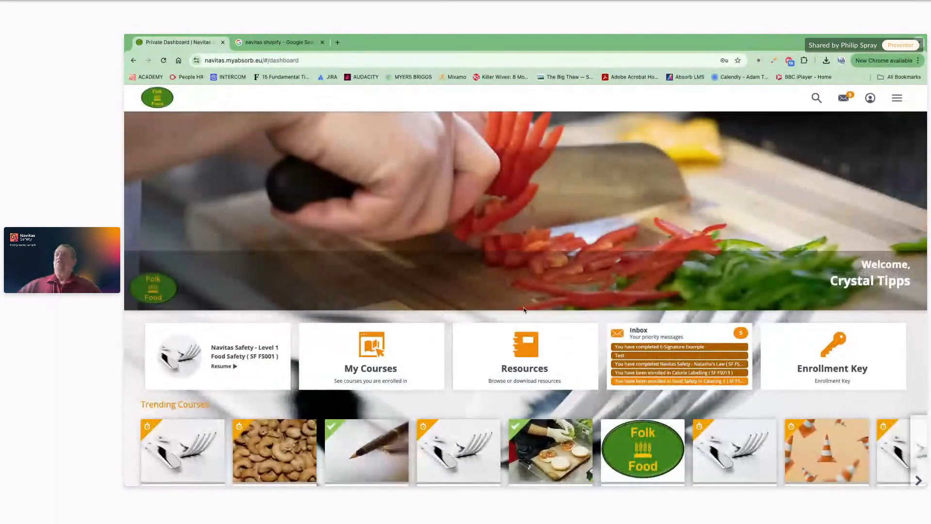
Step: Open the Download a Certificate guide from the Student resources folder as a PDF
{"action": "left_click", "coordinate": [524, 356]}
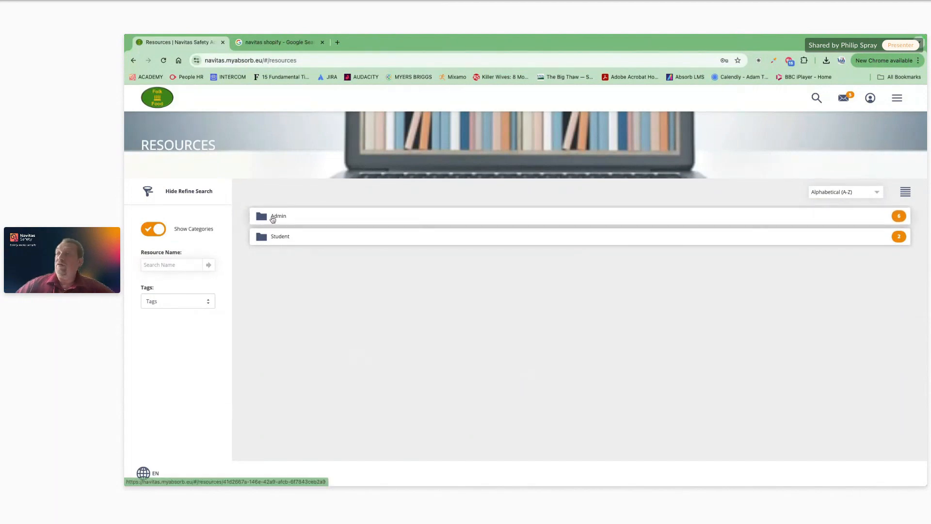
{"action": "mouse_move", "coordinate": [280, 237]}
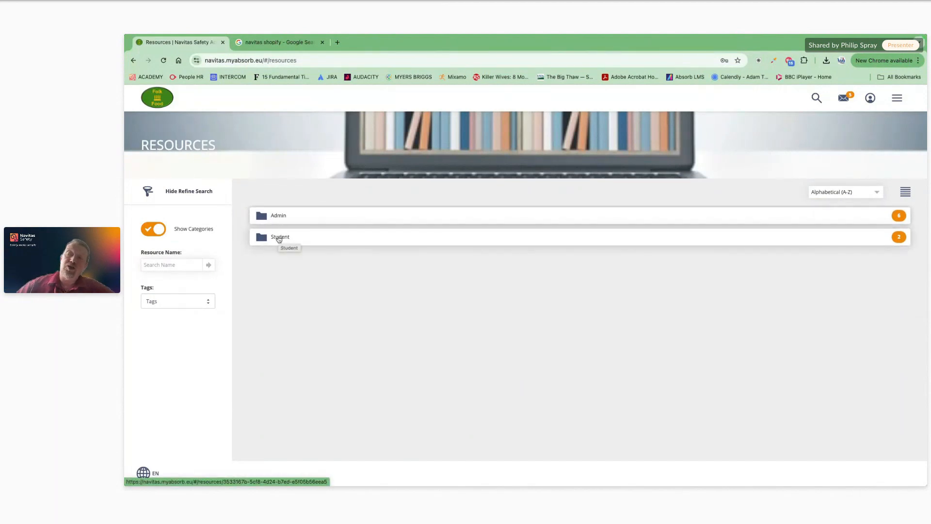
{"action": "left_click", "coordinate": [279, 237]}
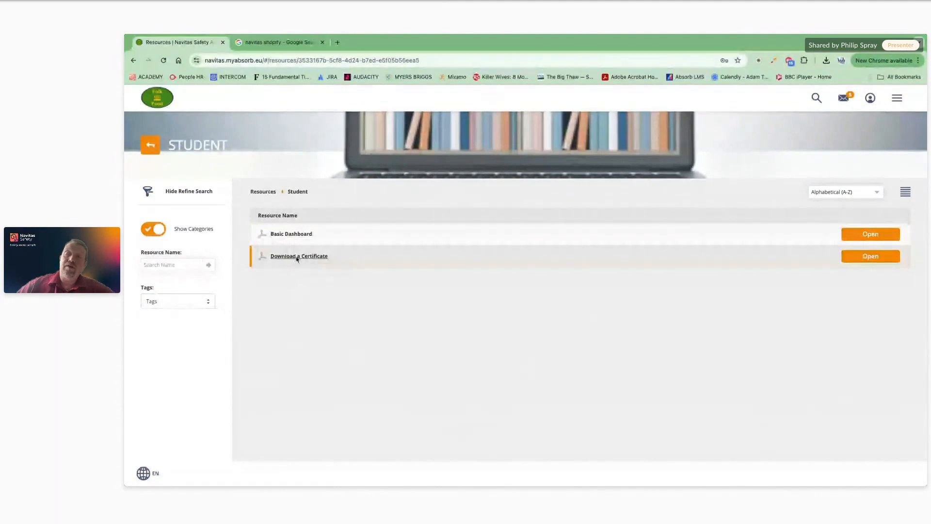
{"action": "left_click", "coordinate": [870, 256]}
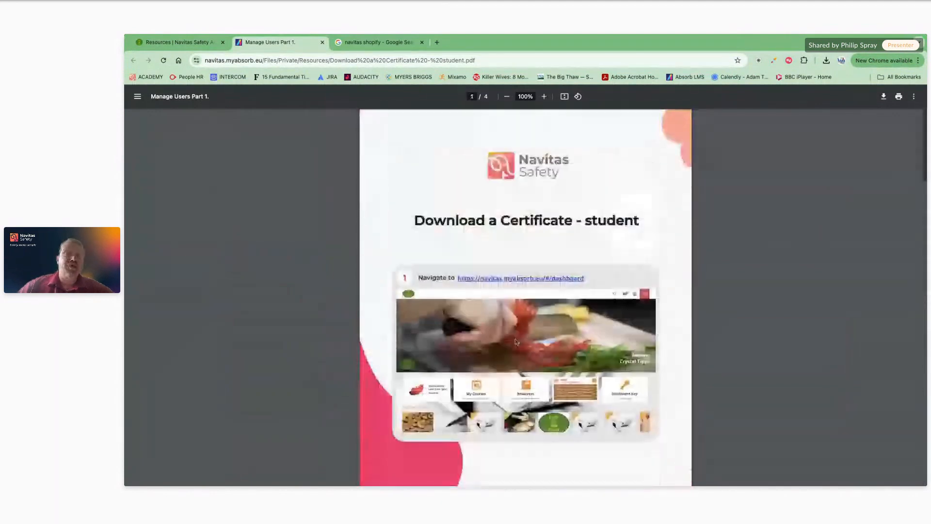
Step: Switch back to the resources tab and return to the learner dashboard
{"action": "left_click", "coordinate": [178, 42]}
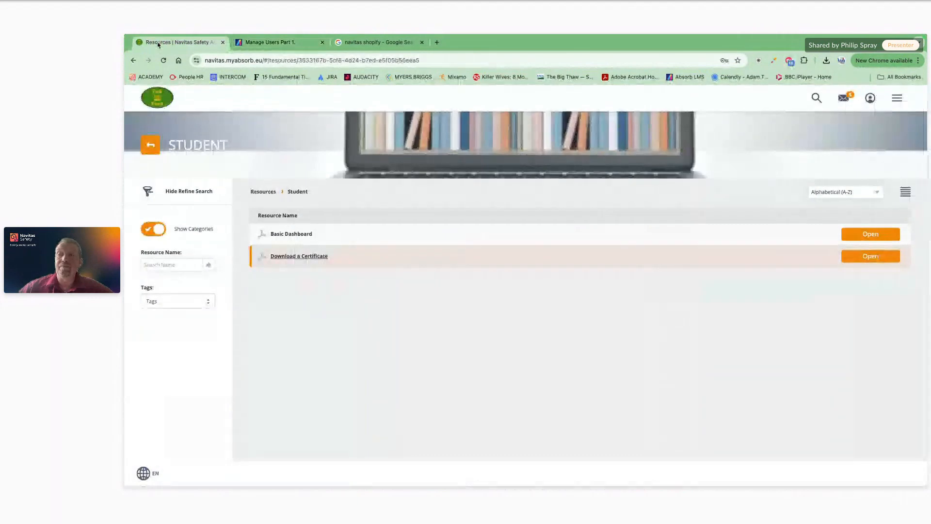
{"action": "left_click", "coordinate": [157, 97]}
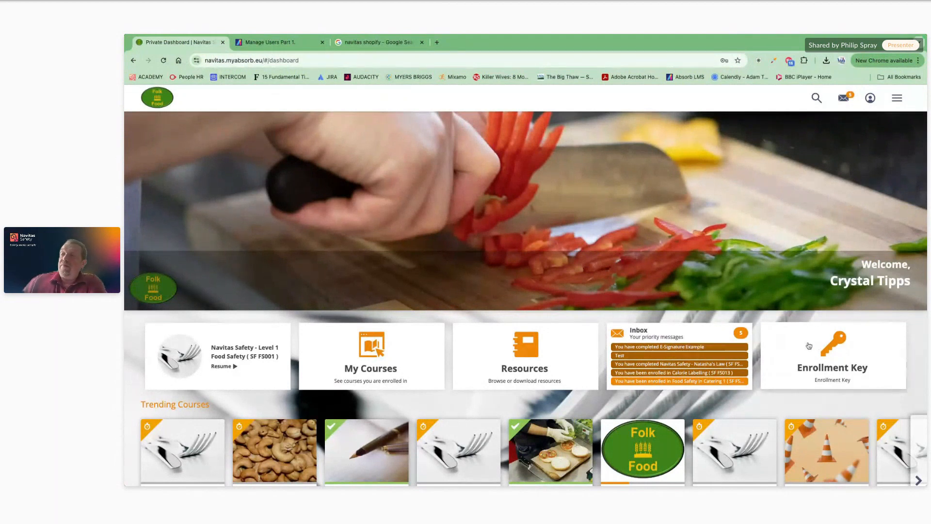
{"action": "left_click", "coordinate": [832, 355]}
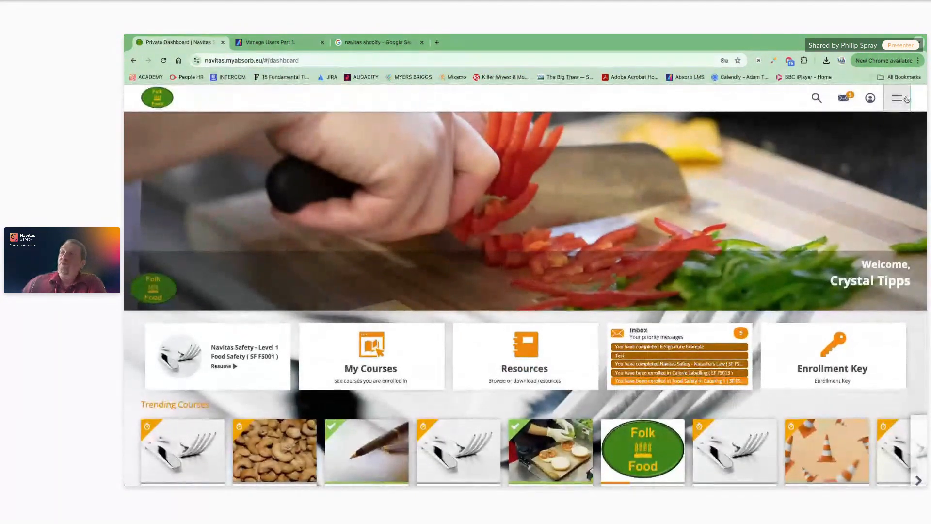
Step: Open the hamburger navigation menu, close it, and reopen it showing Log Off
{"action": "left_click", "coordinate": [897, 98]}
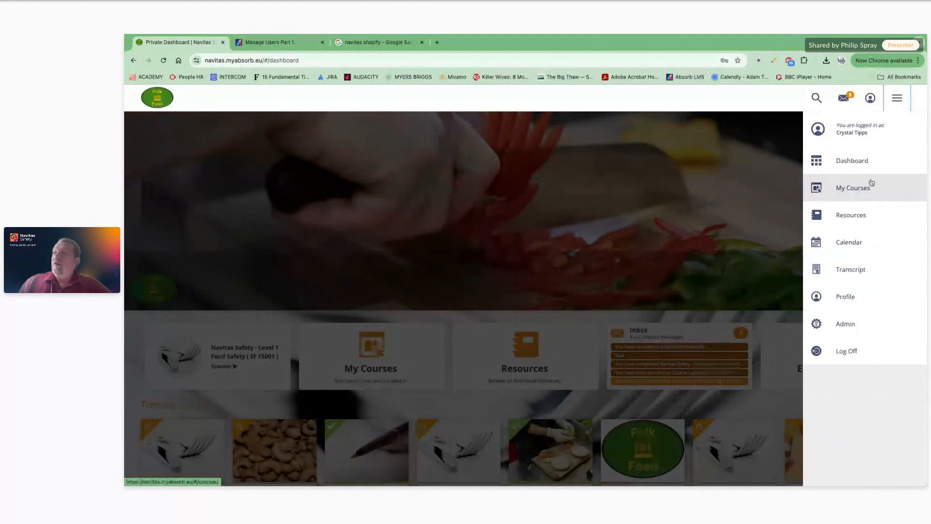
{"action": "mouse_move", "coordinate": [849, 241]}
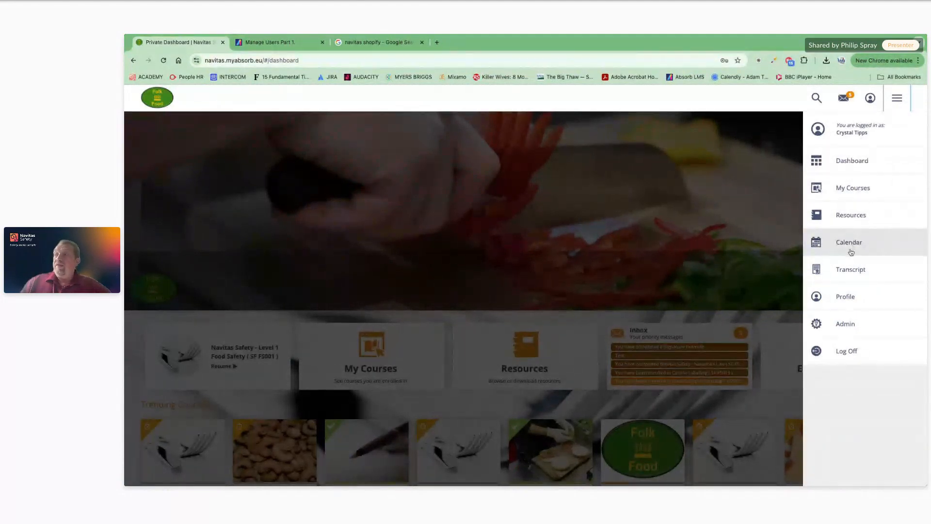
{"action": "left_click", "coordinate": [849, 241]}
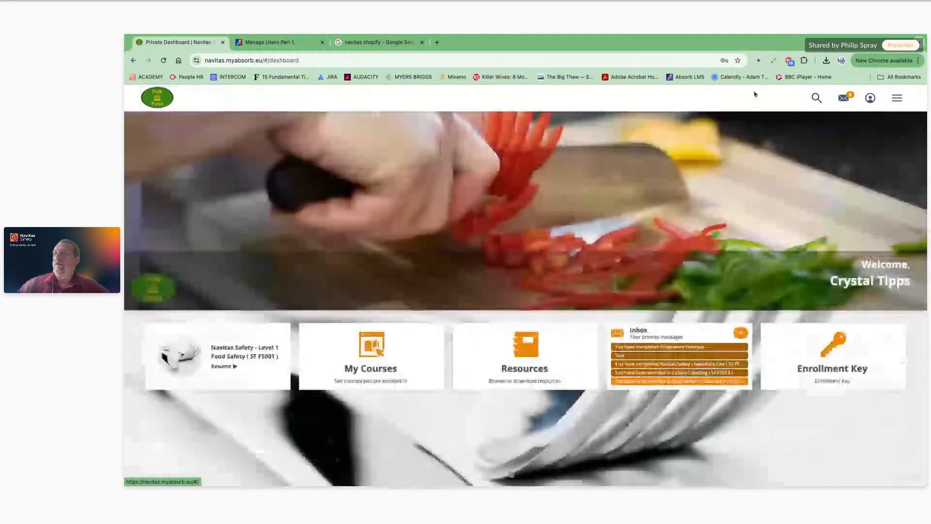
{"action": "left_click", "coordinate": [896, 97]}
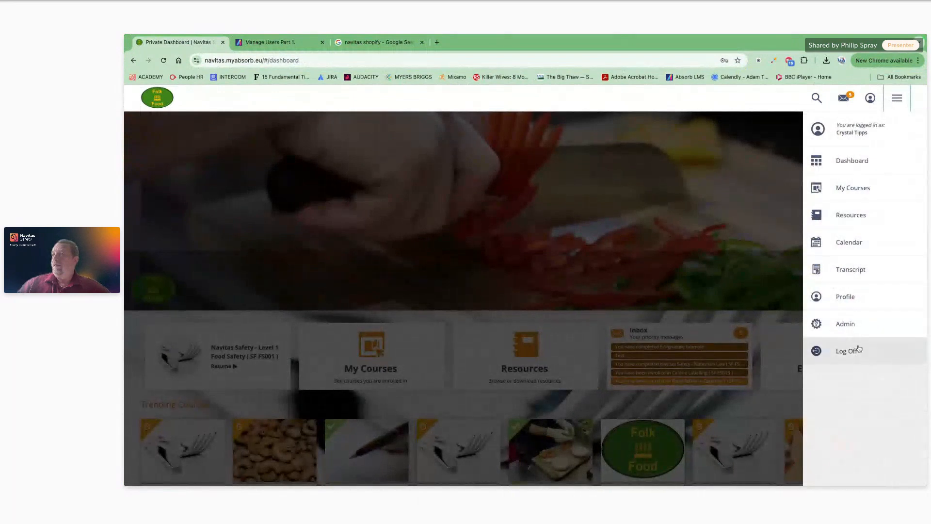
Step: Open the Transcript and download the E-Signature Example certificate as a PDF
{"action": "left_click", "coordinate": [850, 269]}
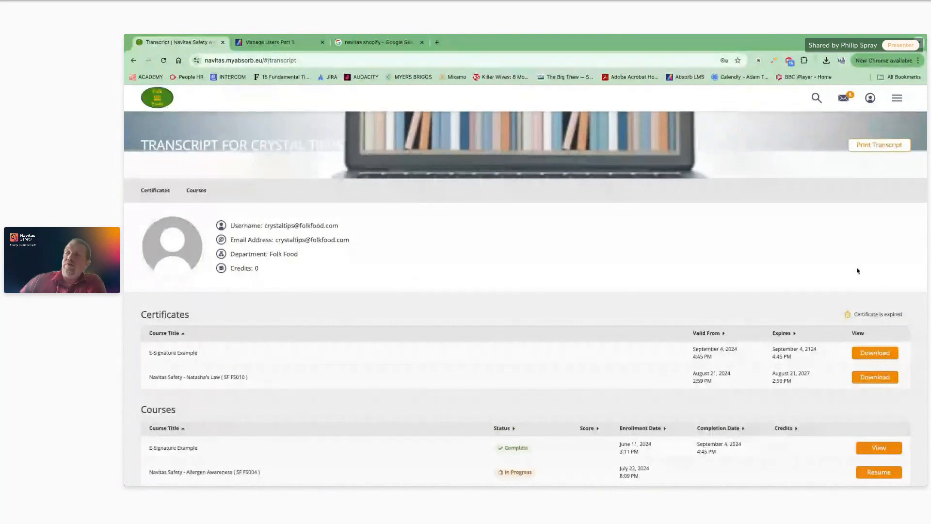
{"action": "scroll", "scroll_direction": "down", "scroll_amount": 3}
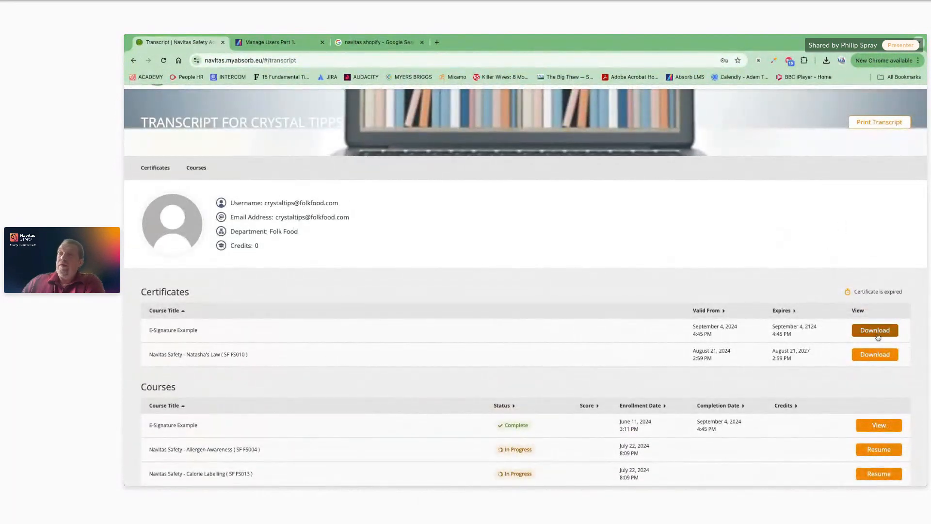
{"action": "left_click", "coordinate": [874, 330]}
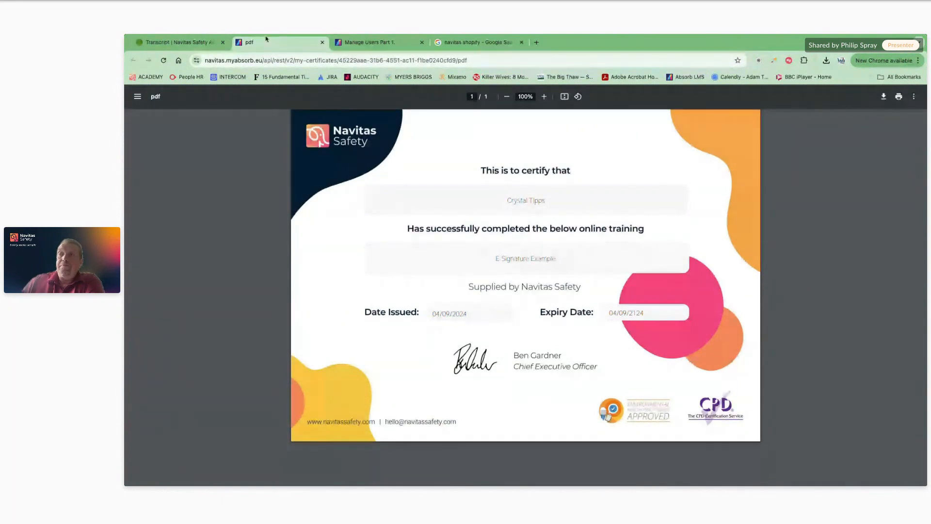
Step: Switch from the certificate PDF tab back to the Transcript tab
{"action": "left_click", "coordinate": [177, 42]}
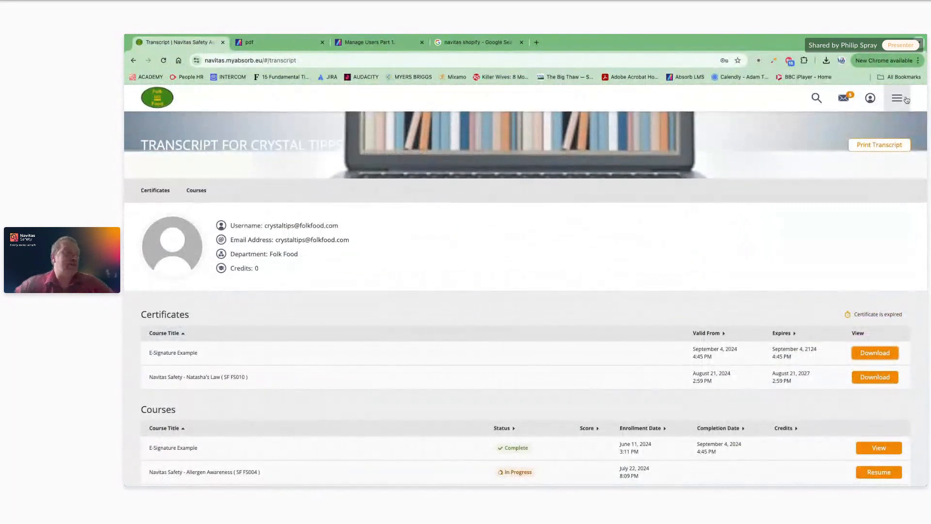
{"action": "mouse_move", "coordinate": [899, 98]}
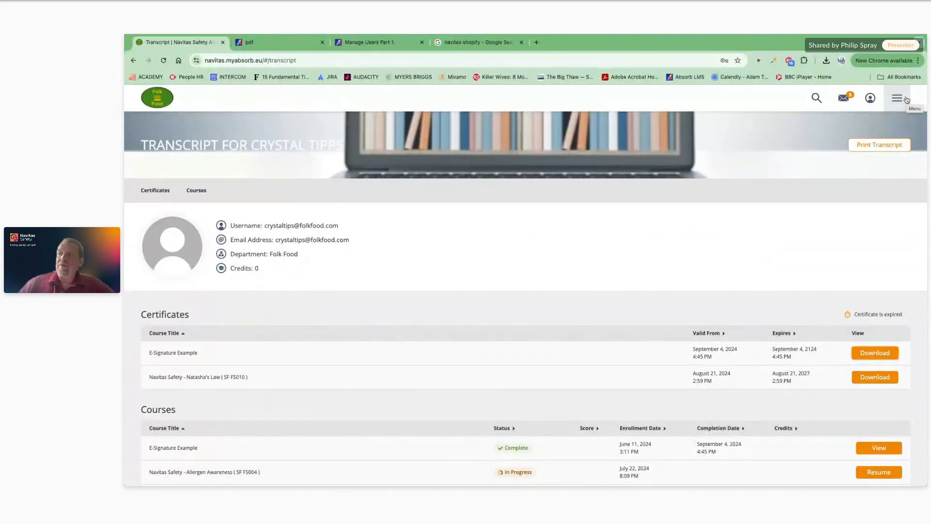
Step: Choose Admin from the navigation menu to reach the Folk Food admin dashboard
{"action": "left_click", "coordinate": [896, 98]}
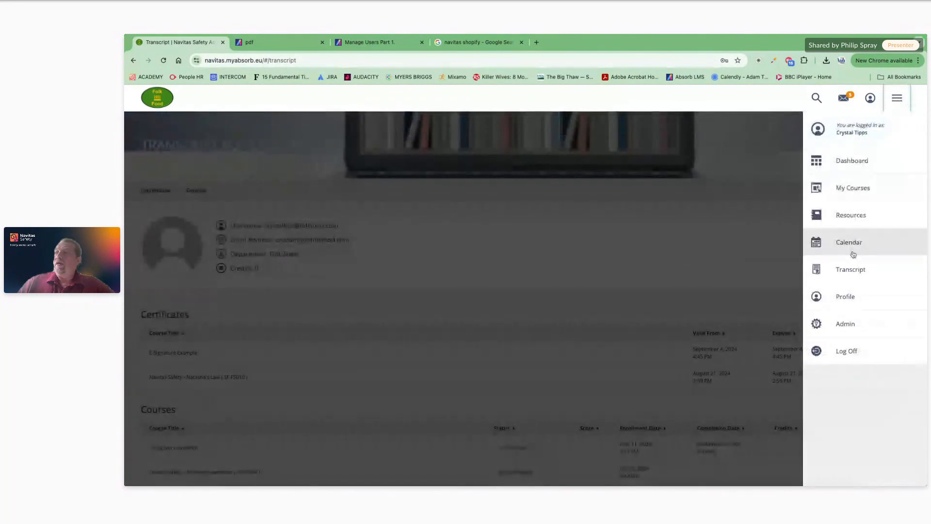
{"action": "mouse_move", "coordinate": [845, 323]}
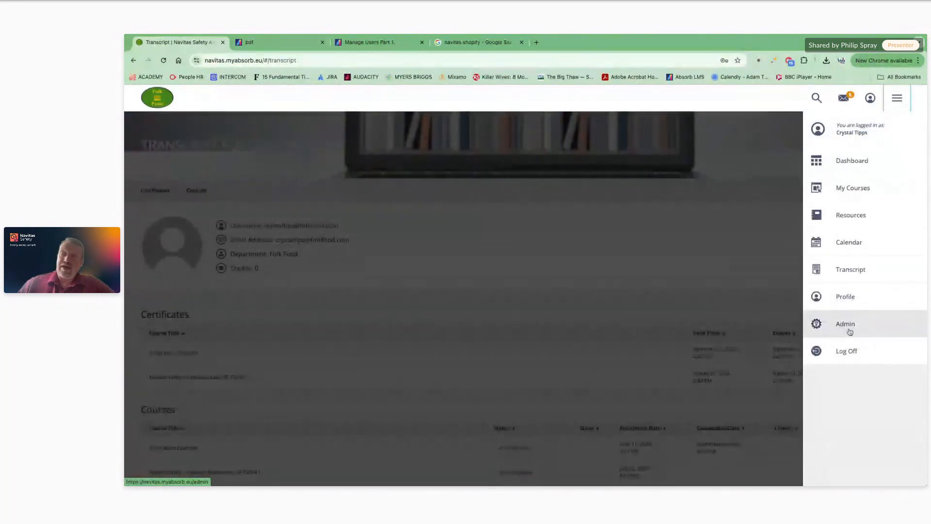
{"action": "left_click", "coordinate": [845, 324]}
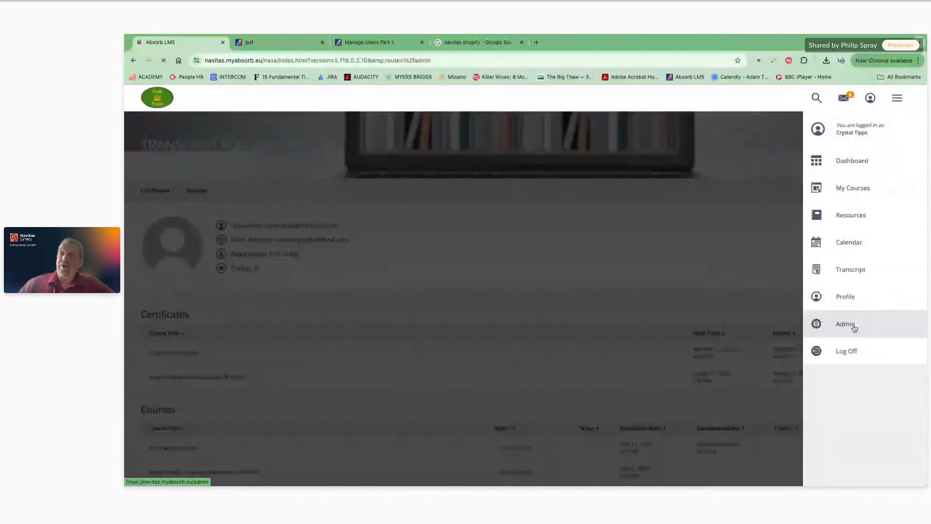
{"action": "left_click", "coordinate": [845, 324]}
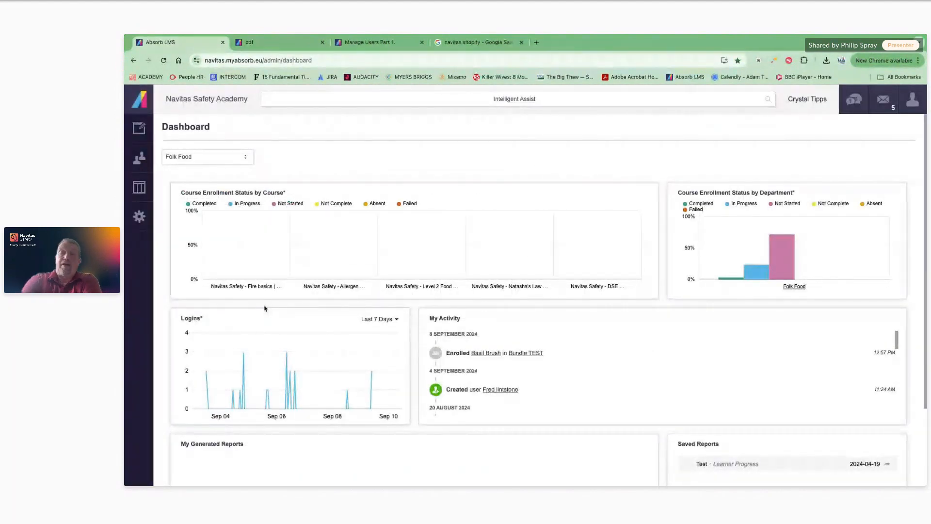
{"action": "mouse_move", "coordinate": [481, 244]}
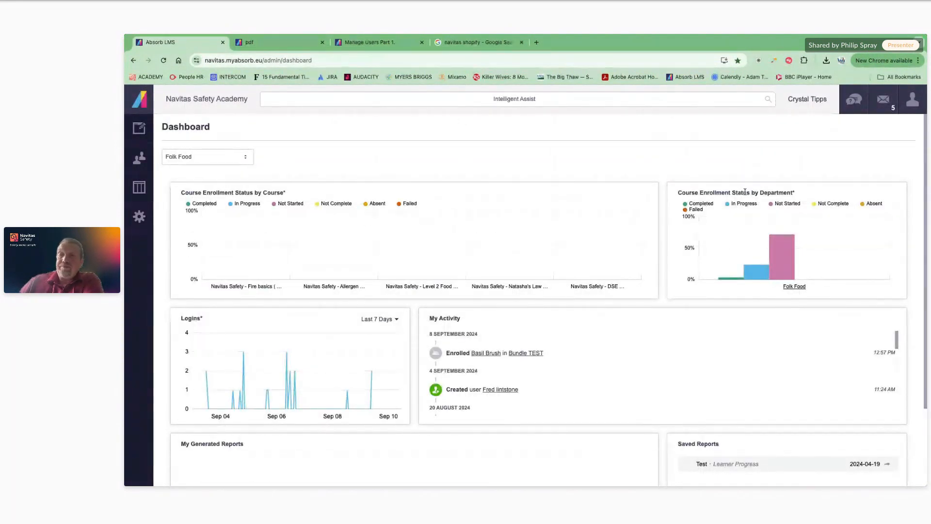
{"action": "mouse_move", "coordinate": [783, 255]}
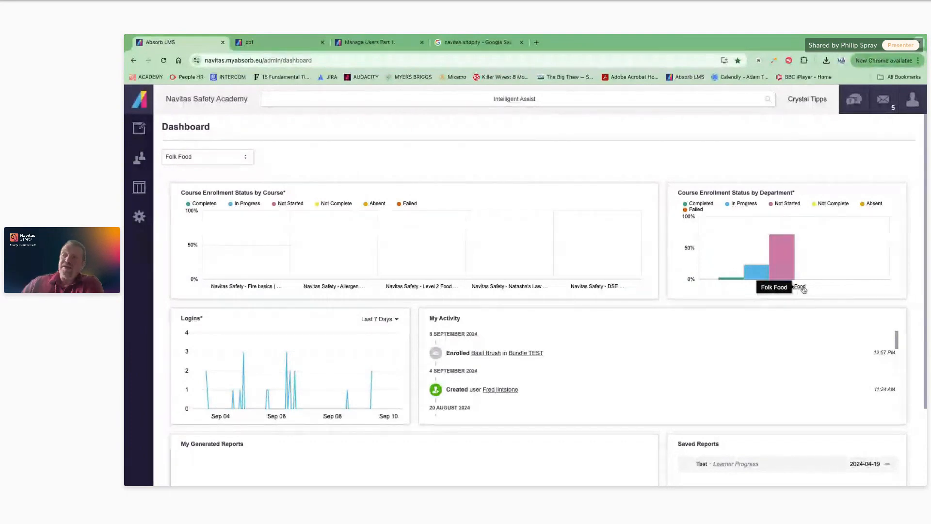
Step: Review the enrollment and logins charts, then bring up the sidebar Courses menu
{"action": "left_click", "coordinate": [785, 255]}
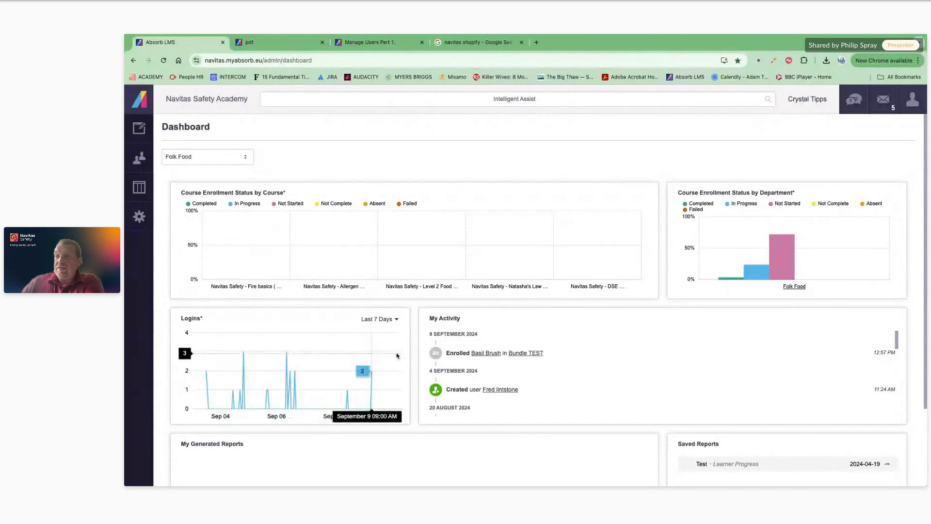
{"action": "mouse_move", "coordinate": [549, 281]}
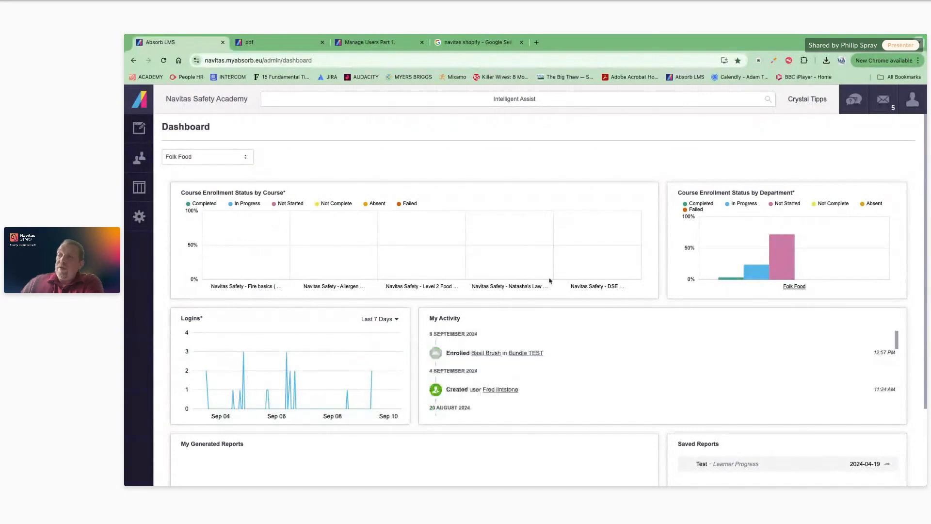
{"action": "scroll", "scroll_direction": "down", "scroll_amount": 3}
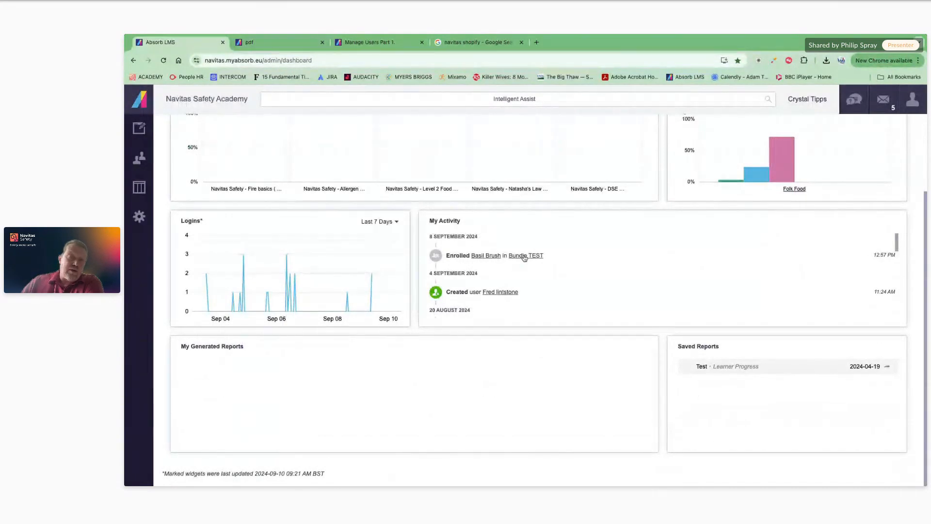
{"action": "mouse_move", "coordinate": [525, 255]}
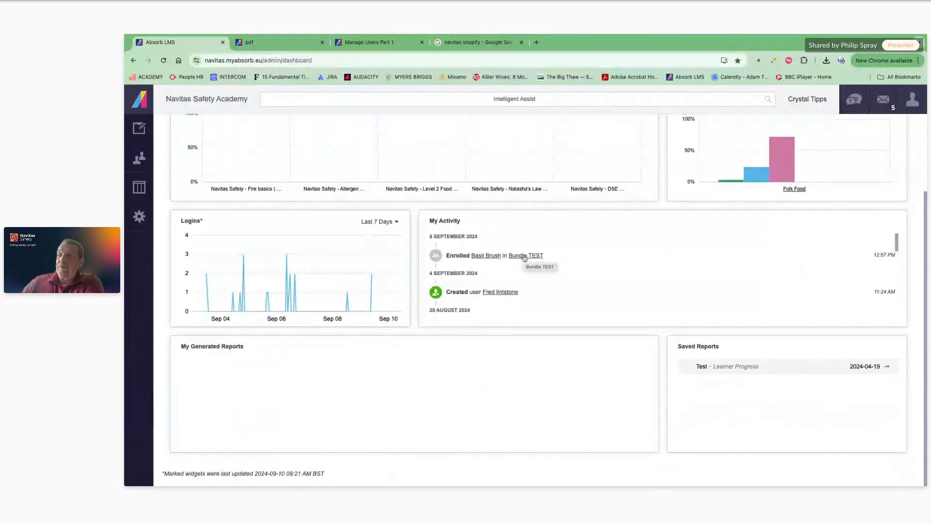
{"action": "mouse_move", "coordinate": [729, 411]}
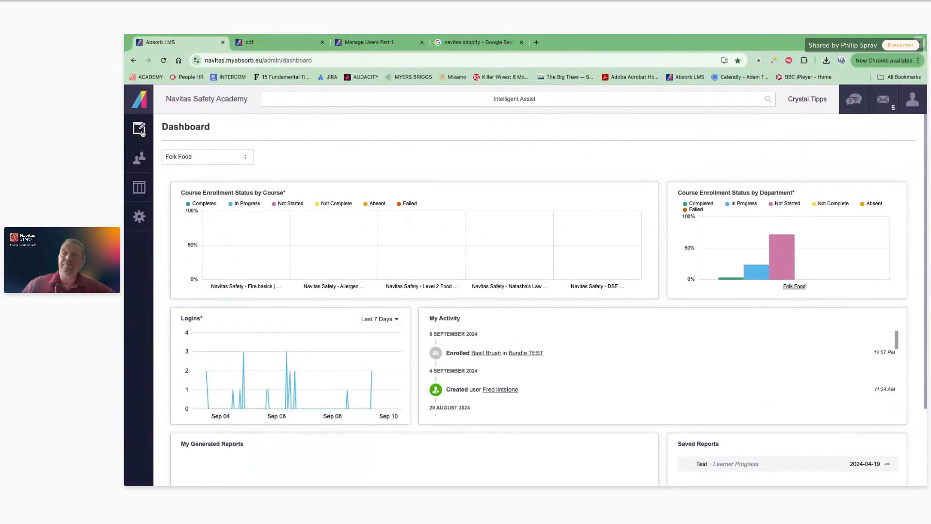
{"action": "left_click", "coordinate": [139, 128]}
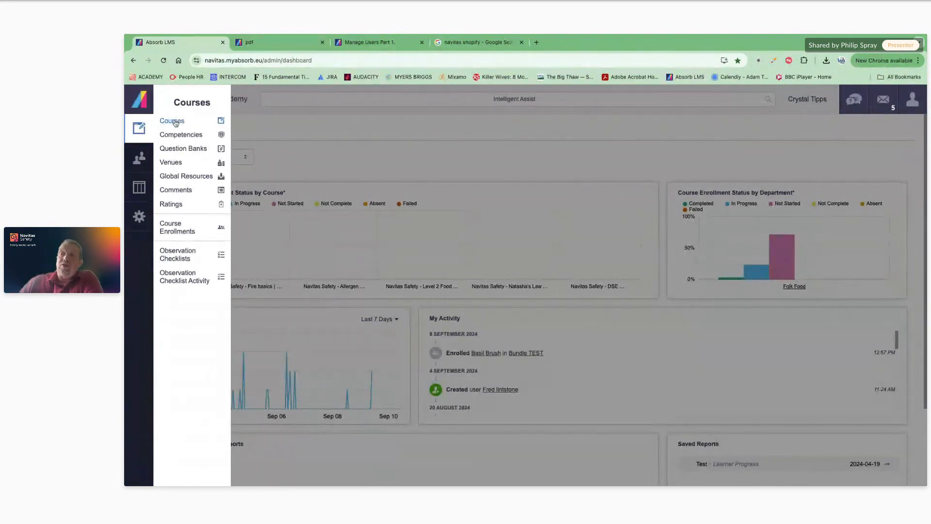
Step: From the Courses list, select Navi-Insight Handwashing and start Enroll User for it
{"action": "left_click", "coordinate": [172, 121]}
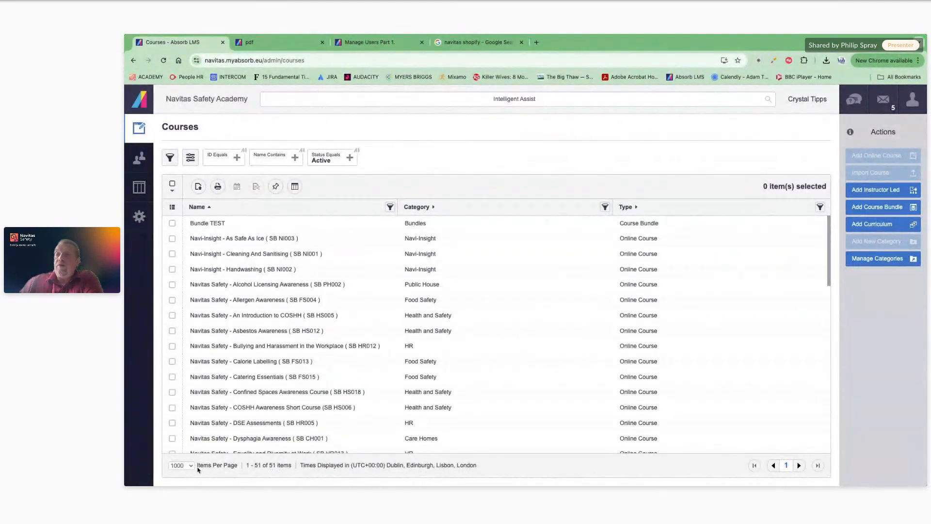
{"action": "mouse_move", "coordinate": [358, 372]}
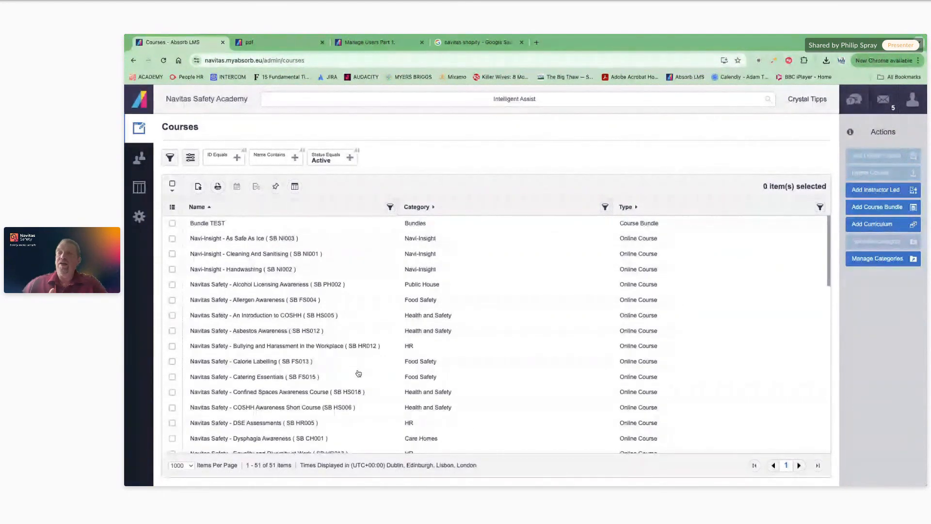
{"action": "scroll", "scroll_direction": "down", "scroll_amount": 3}
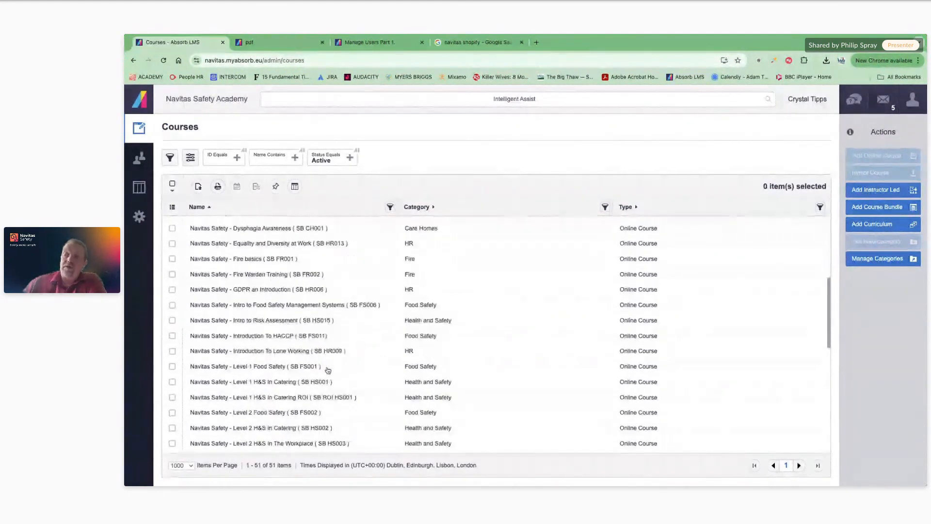
{"action": "scroll", "scroll_direction": "down", "scroll_amount": 3}
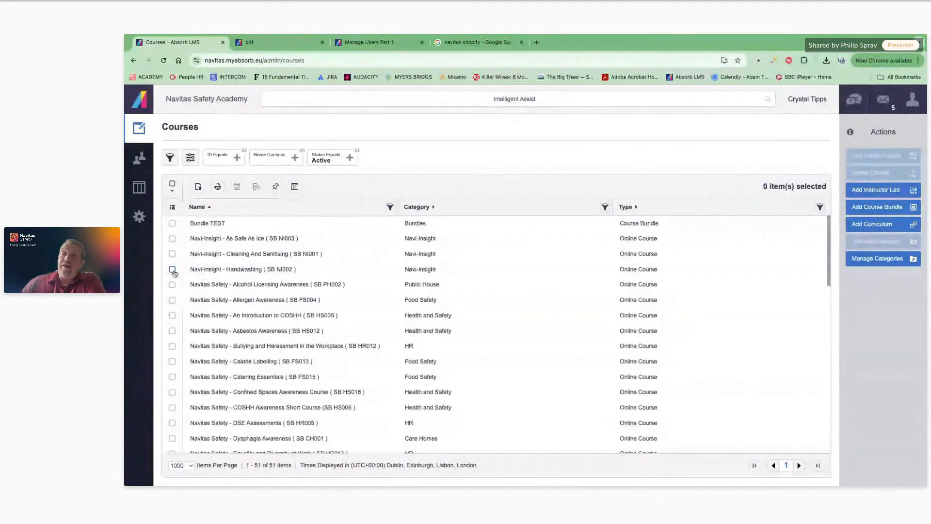
{"action": "left_click", "coordinate": [172, 269]}
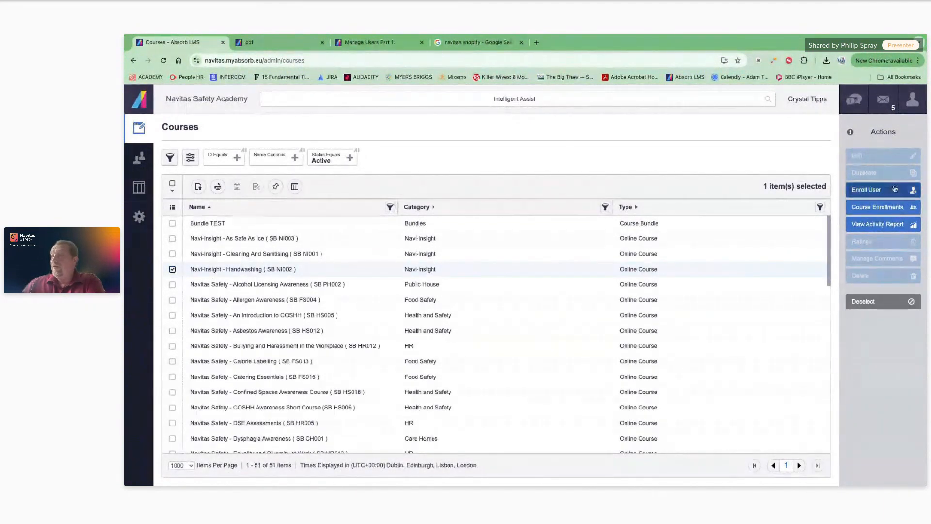
{"action": "left_click", "coordinate": [882, 189]}
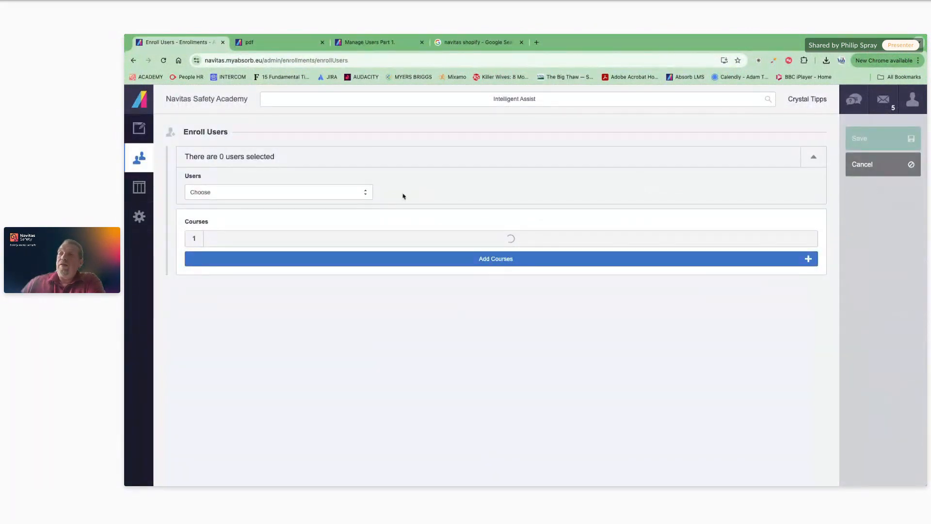
Step: Cancel the Enroll Users form, returning to the Courses list
{"action": "left_click", "coordinate": [277, 192]}
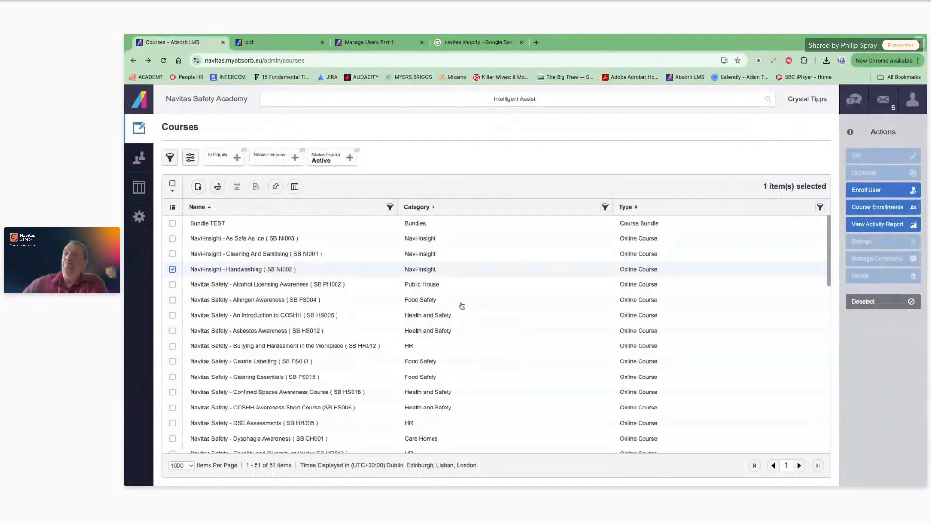
Step: Deselect the Handwashing course and begin a new Add Course Bundle form
{"action": "left_click", "coordinate": [172, 268]}
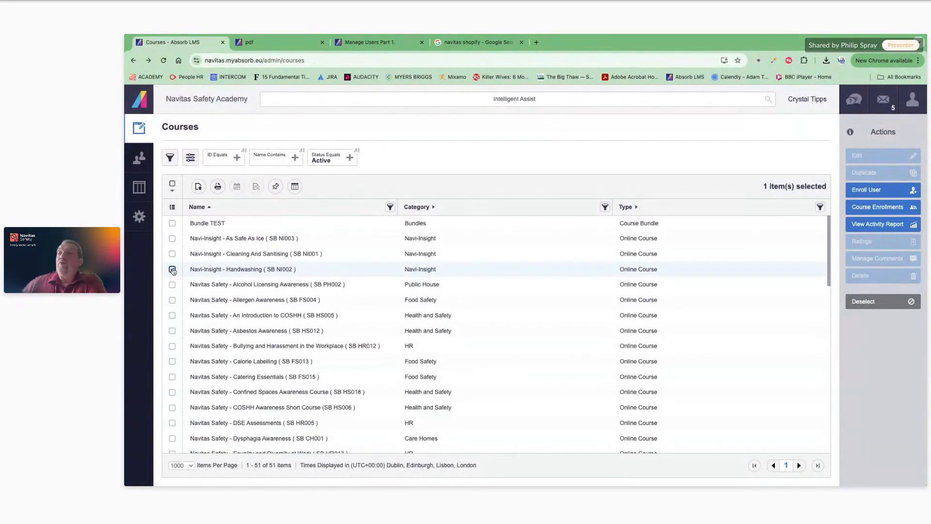
{"action": "left_click", "coordinate": [172, 268]}
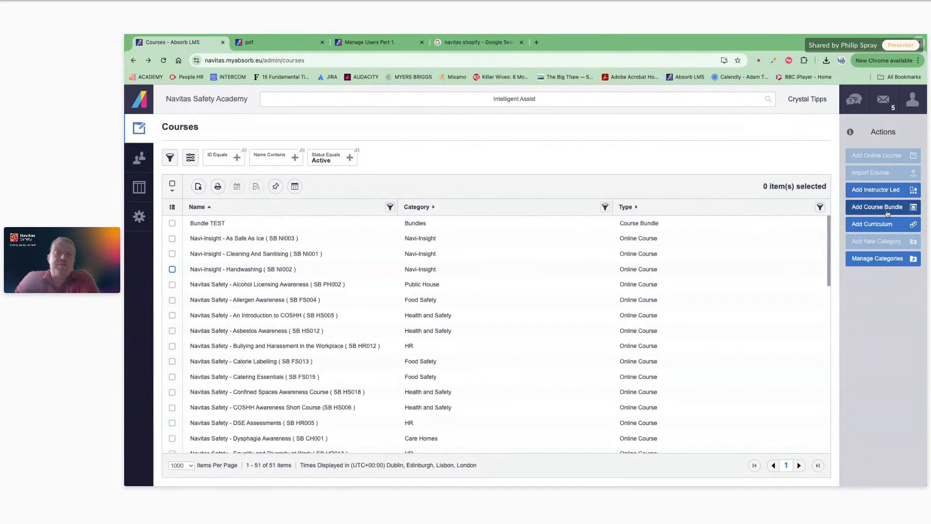
{"action": "mouse_move", "coordinate": [883, 207]}
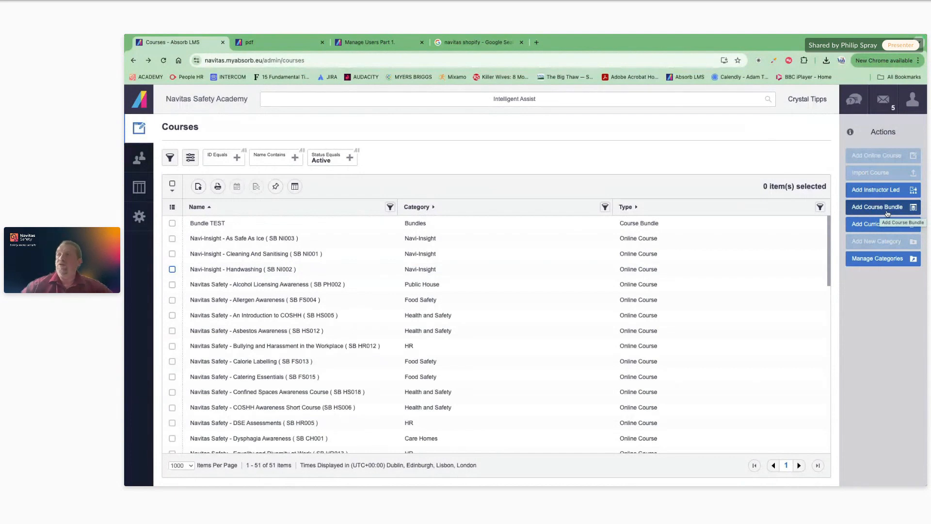
{"action": "left_click", "coordinate": [880, 207]}
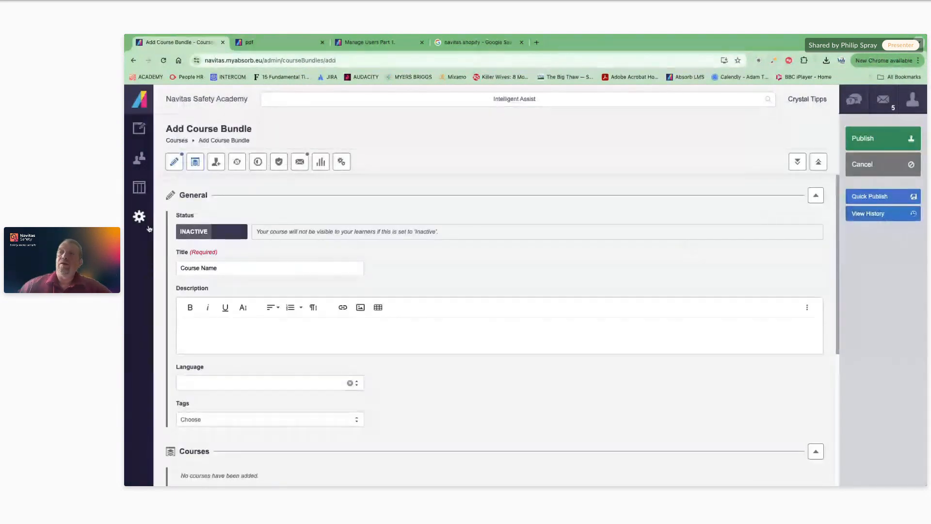
Step: In the bundle's course picker, expand Fire and tick Fire basics and Fire Warden Training
{"action": "scroll", "scroll_direction": "down", "scroll_amount": 3}
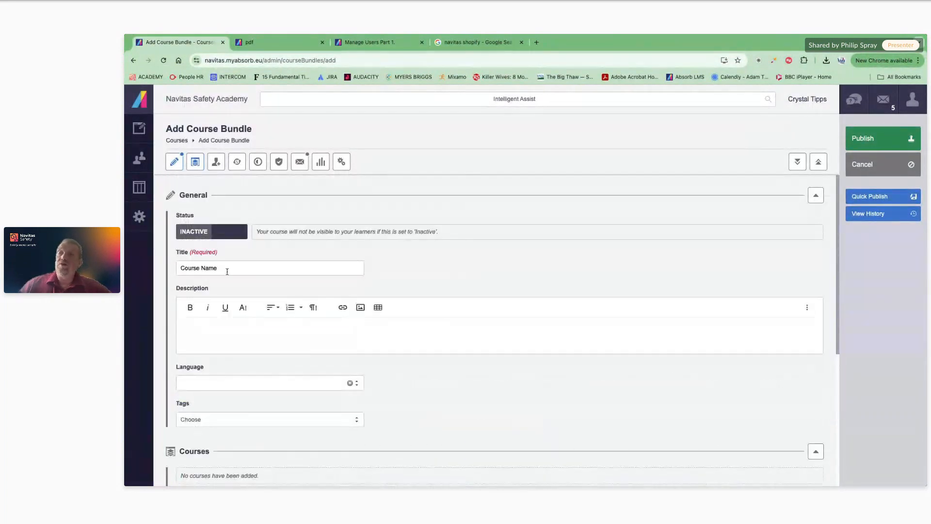
{"action": "scroll", "scroll_direction": "down", "scroll_amount": 3}
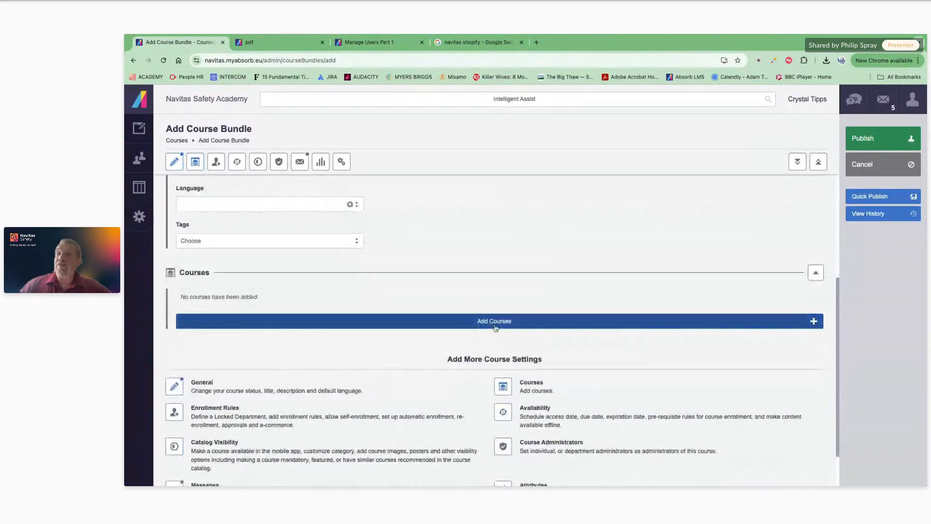
{"action": "left_click", "coordinate": [494, 321]}
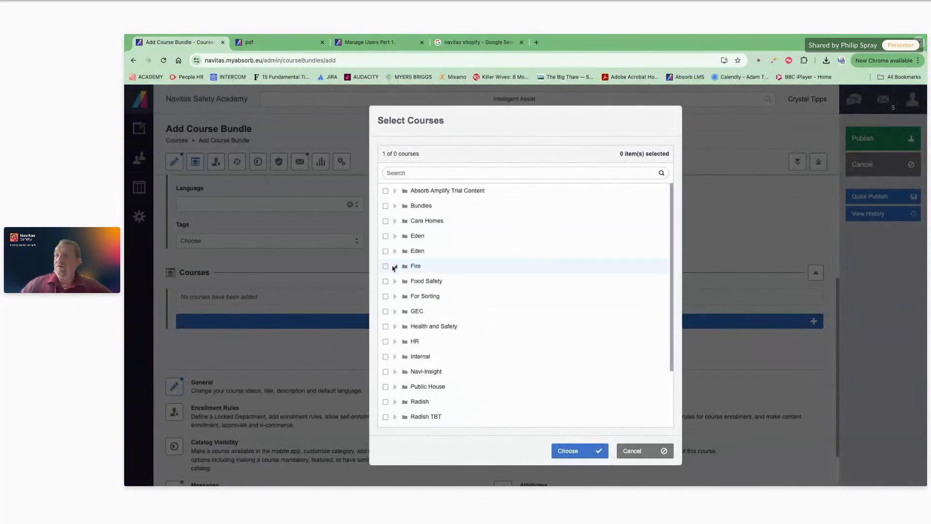
{"action": "mouse_move", "coordinate": [517, 276]}
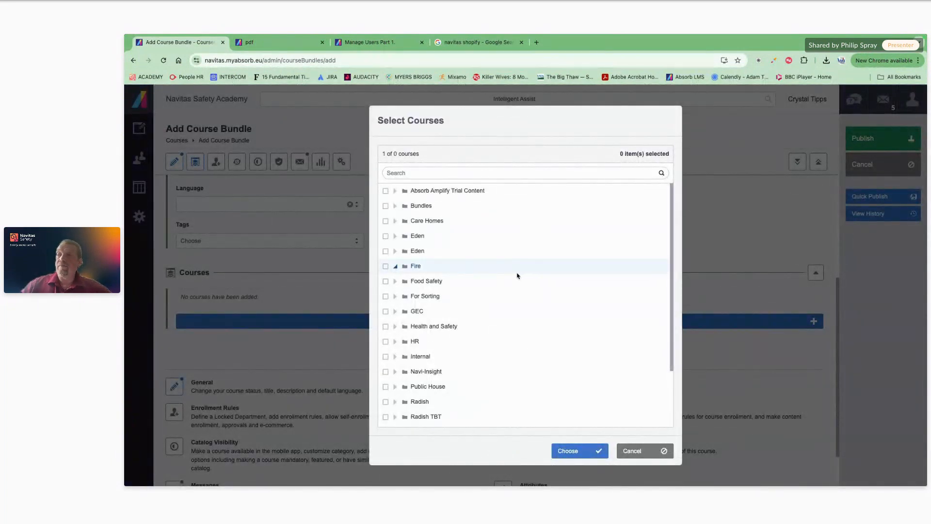
{"action": "left_click", "coordinate": [395, 266]}
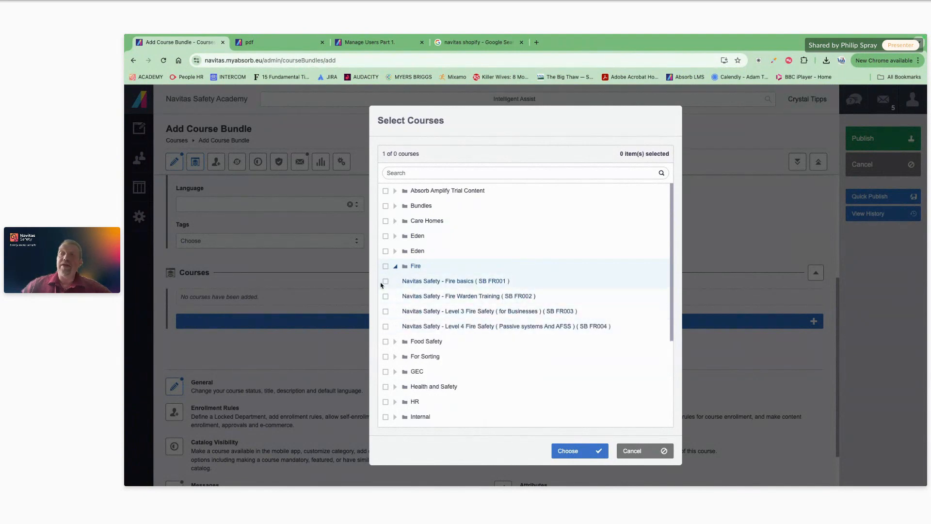
{"action": "left_click", "coordinate": [385, 296]}
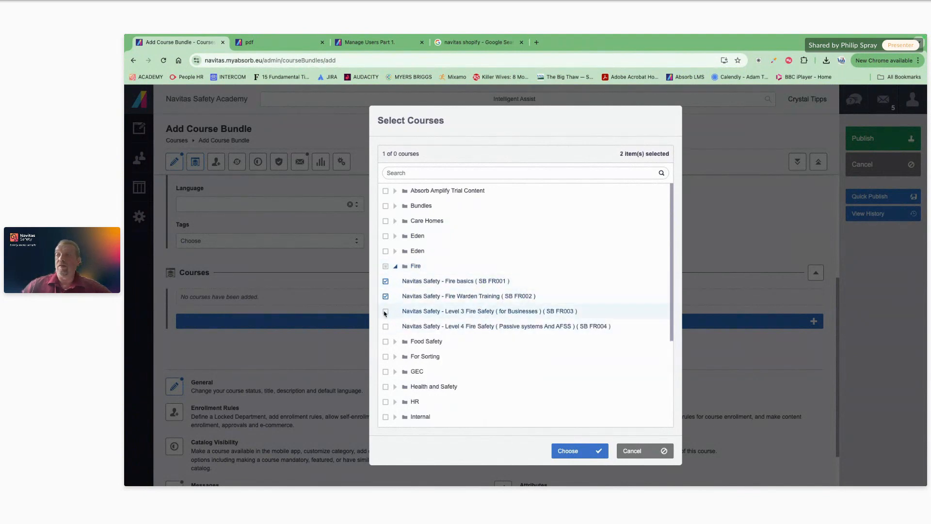
{"action": "left_click", "coordinate": [632, 450]}
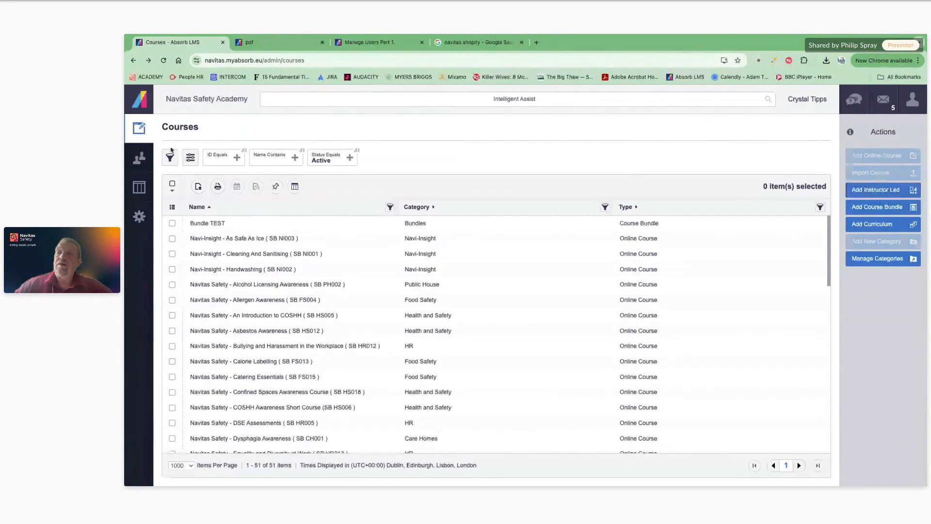
Step: Go to the Users list, start Add User, then cancel it without saving
{"action": "left_click", "coordinate": [139, 158]}
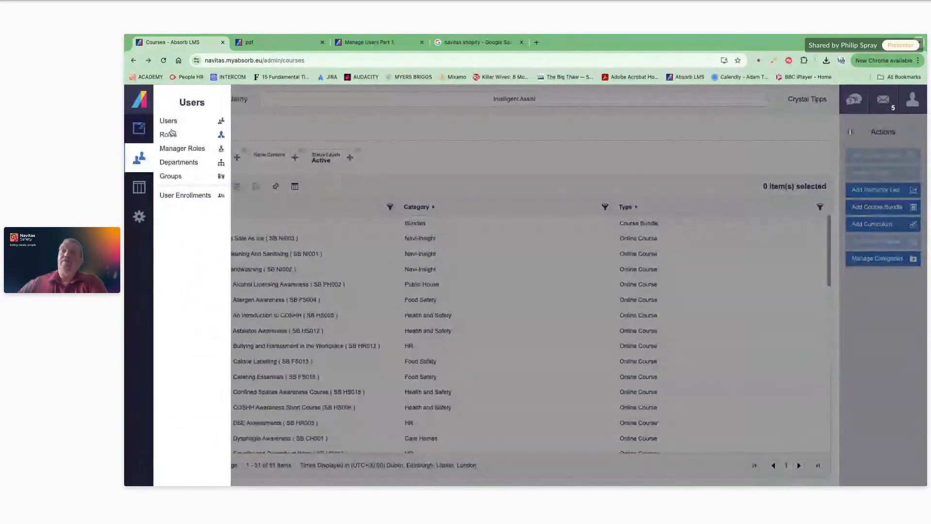
{"action": "left_click", "coordinate": [168, 121]}
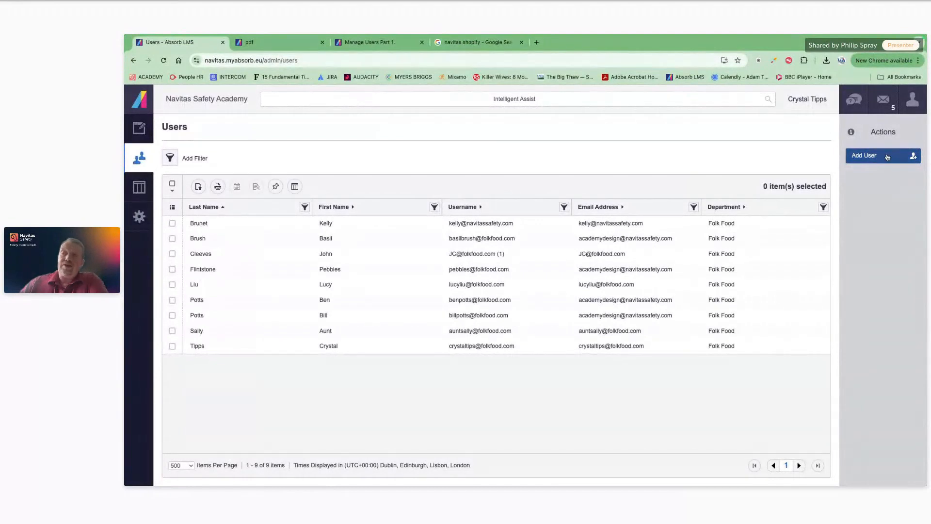
{"action": "left_click", "coordinate": [864, 155]}
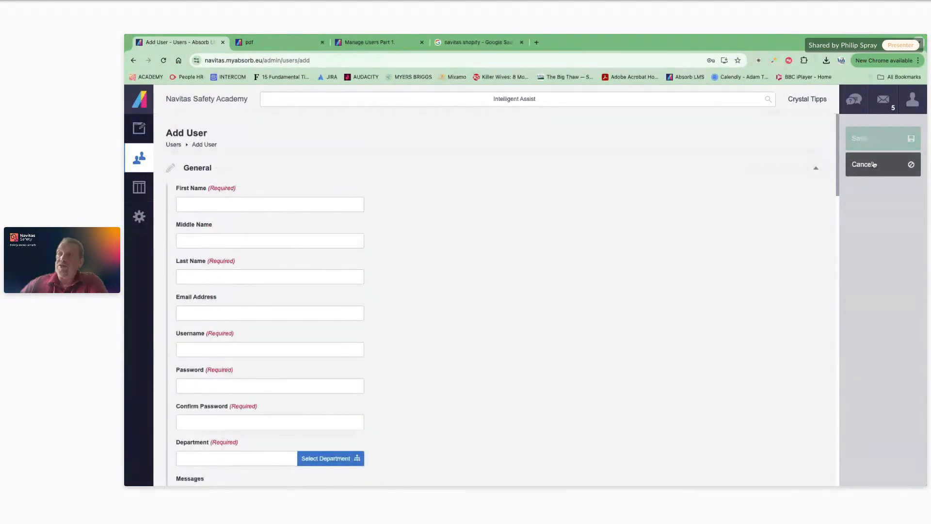
{"action": "left_click", "coordinate": [864, 163]}
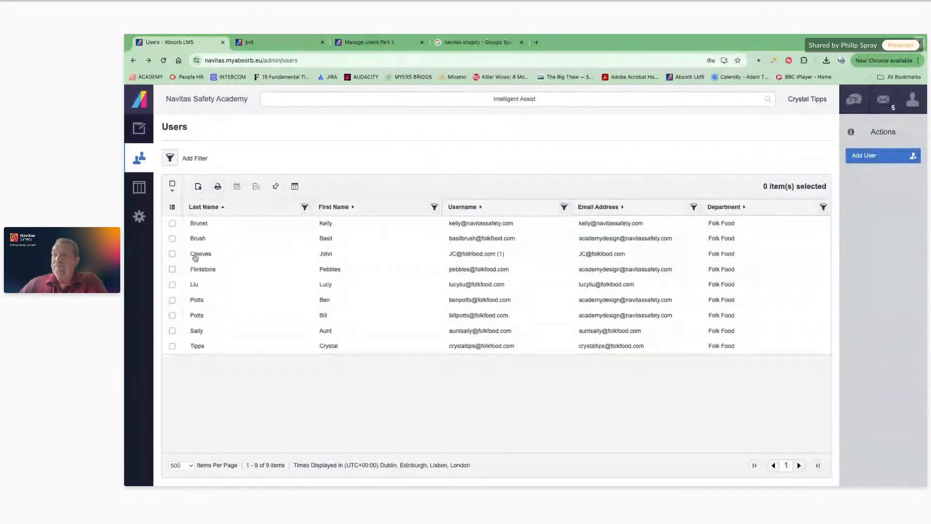
{"action": "left_click", "coordinate": [173, 253]}
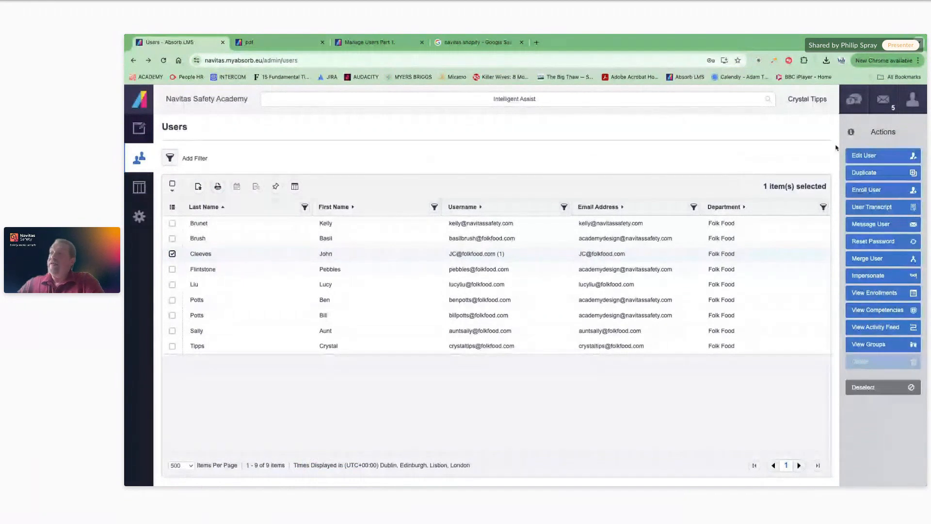
{"action": "mouse_move", "coordinate": [882, 172]}
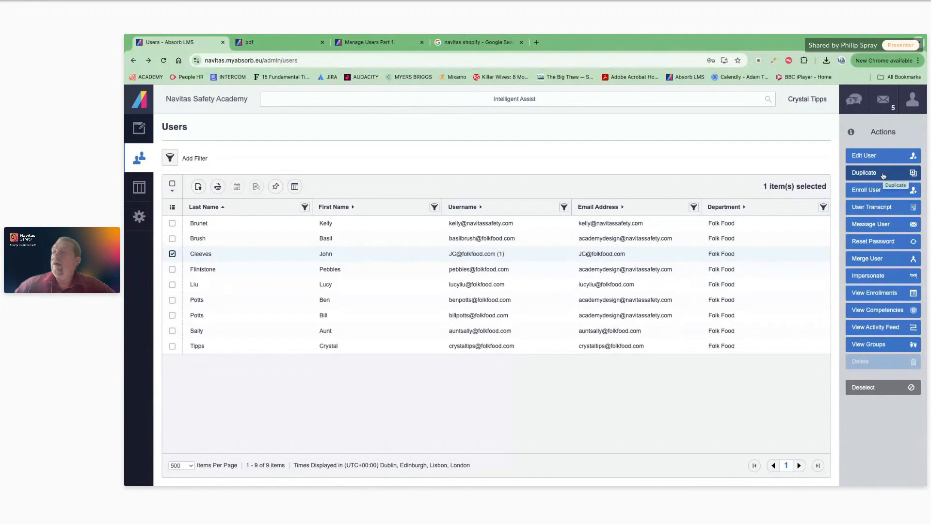
{"action": "mouse_move", "coordinate": [878, 211]}
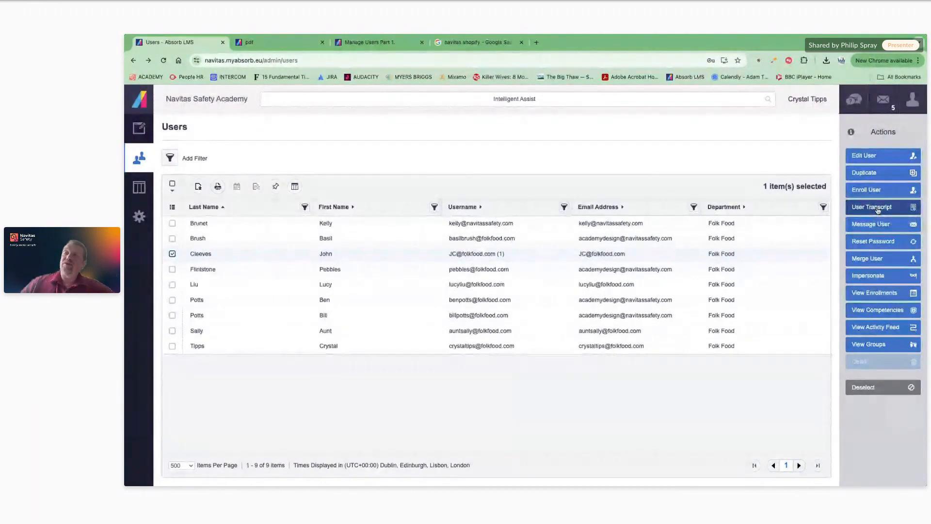
Step: View Cleeves's transcript with his Z Folk Food HK Demo Plus enrollment, cancelling the activity view
{"action": "left_click", "coordinate": [872, 206]}
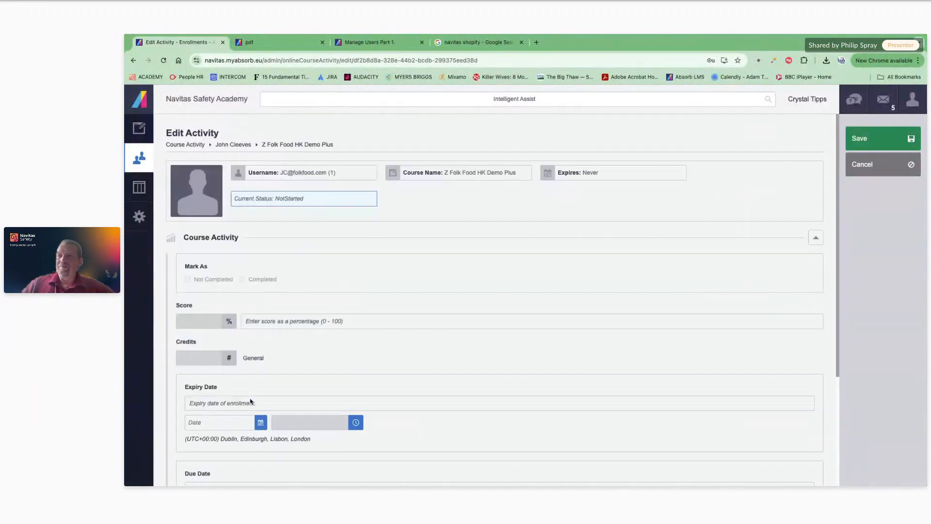
{"action": "scroll", "scroll_direction": "down", "scroll_amount": 3}
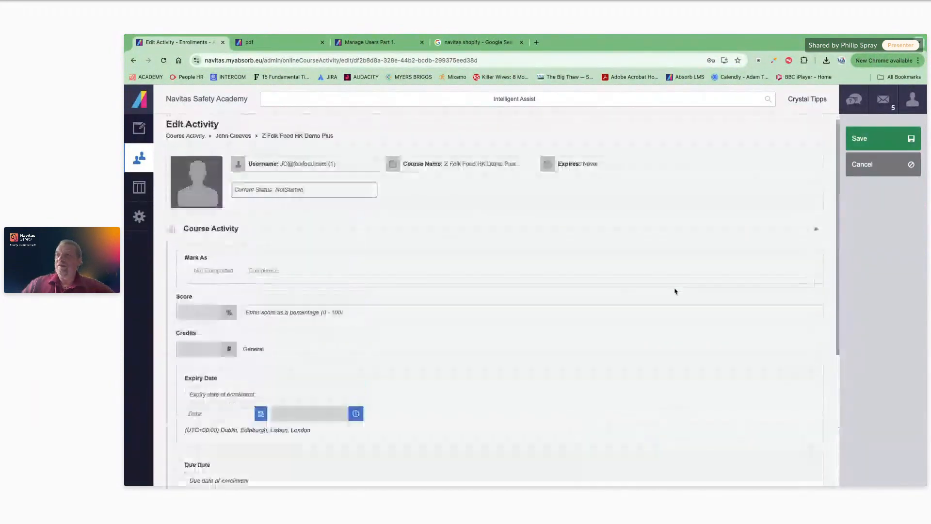
{"action": "scroll", "scroll_direction": "down", "scroll_amount": 3}
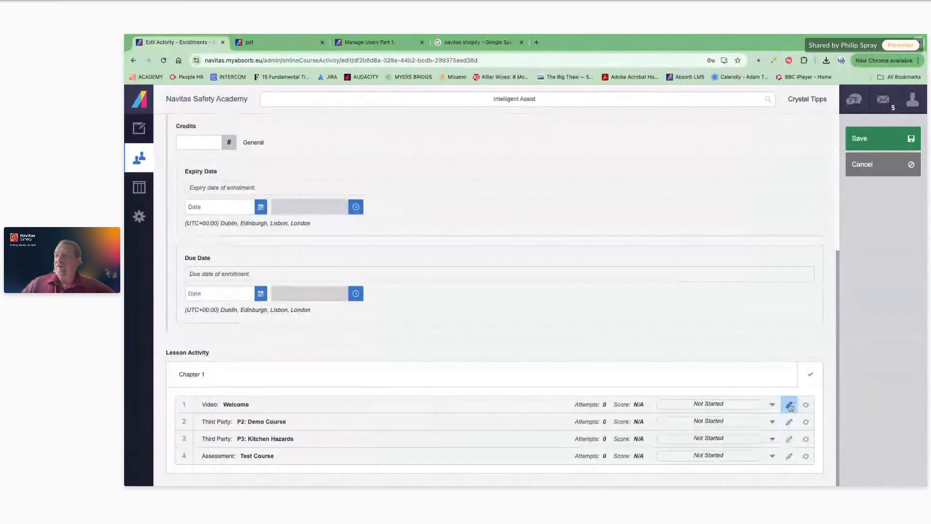
{"action": "mouse_move", "coordinate": [789, 405]}
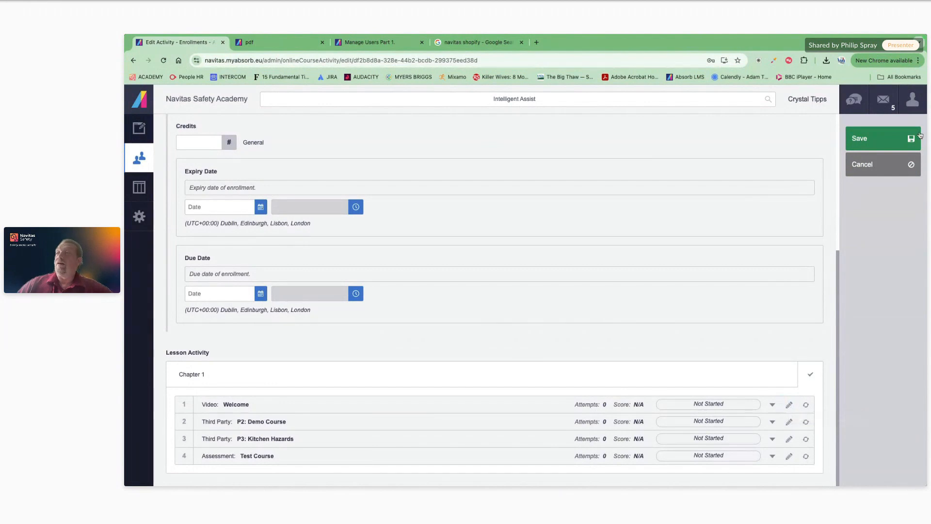
{"action": "mouse_move", "coordinate": [885, 170]}
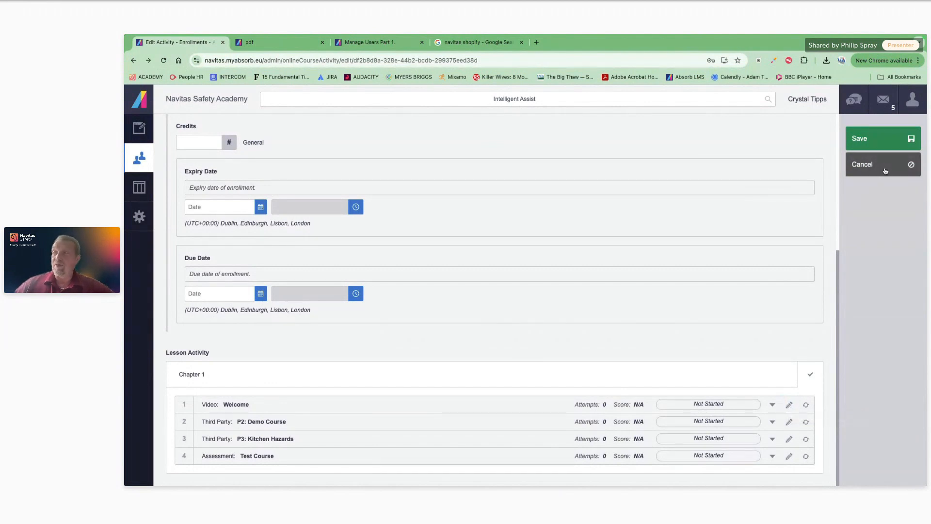
{"action": "left_click", "coordinate": [882, 164]}
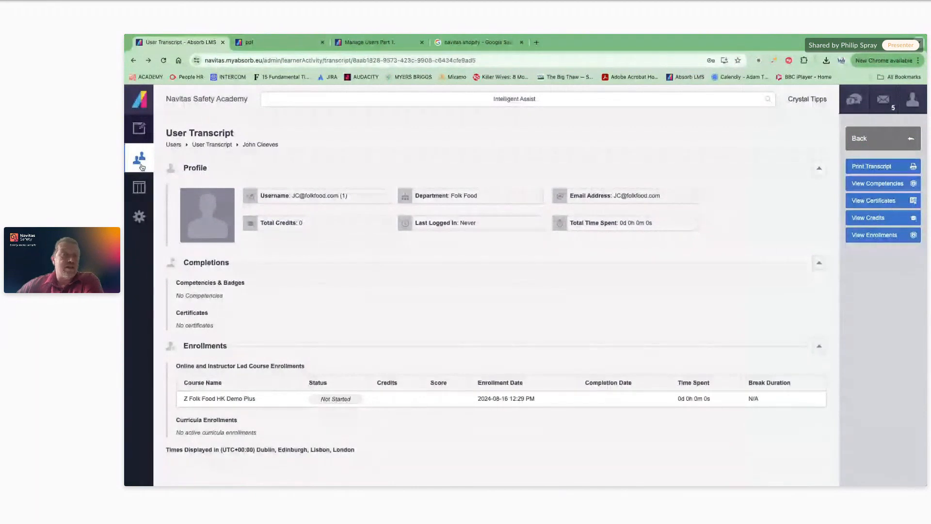
{"action": "mouse_move", "coordinate": [139, 159]}
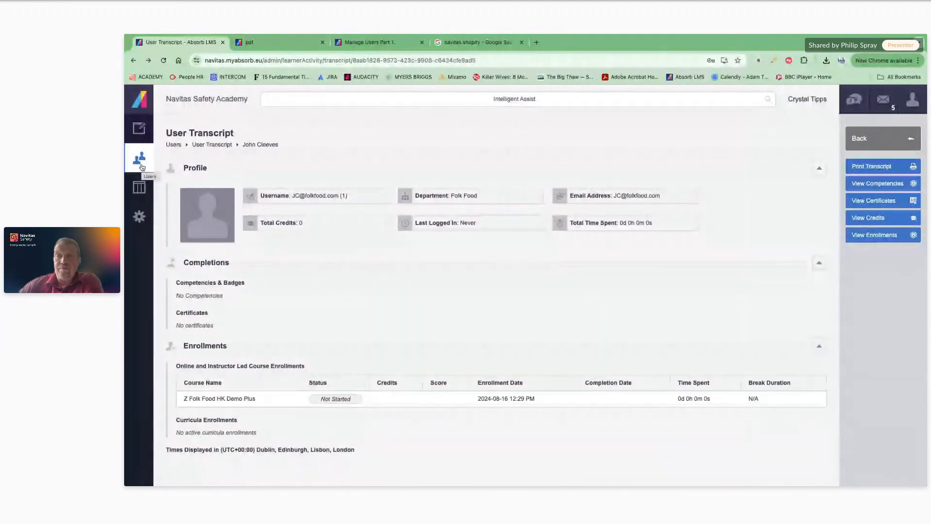
{"action": "left_click", "coordinate": [139, 159]}
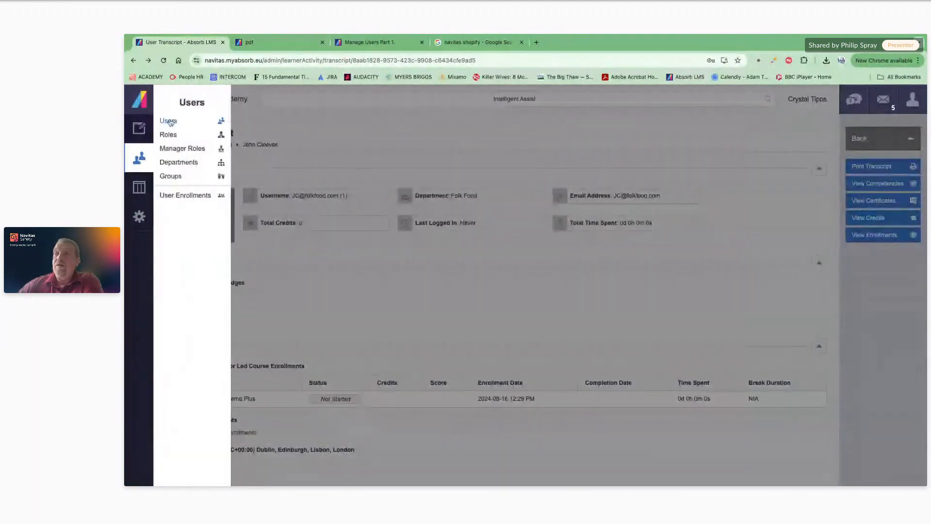
{"action": "left_click", "coordinate": [168, 121]}
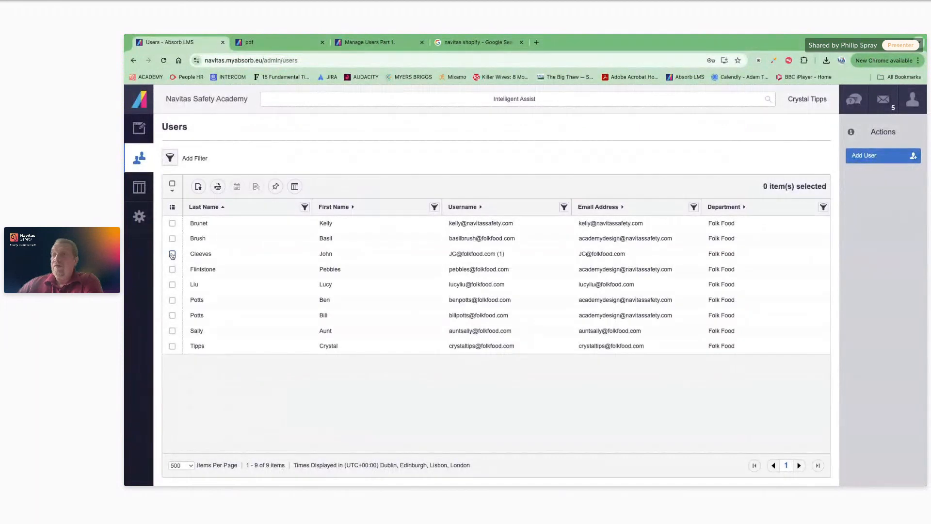
{"action": "left_click", "coordinate": [173, 253]}
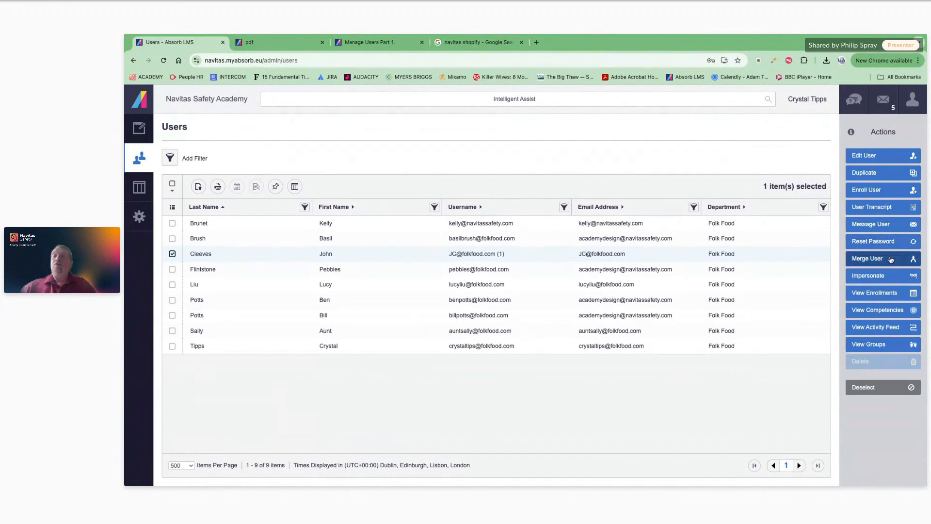
{"action": "mouse_move", "coordinate": [866, 258]}
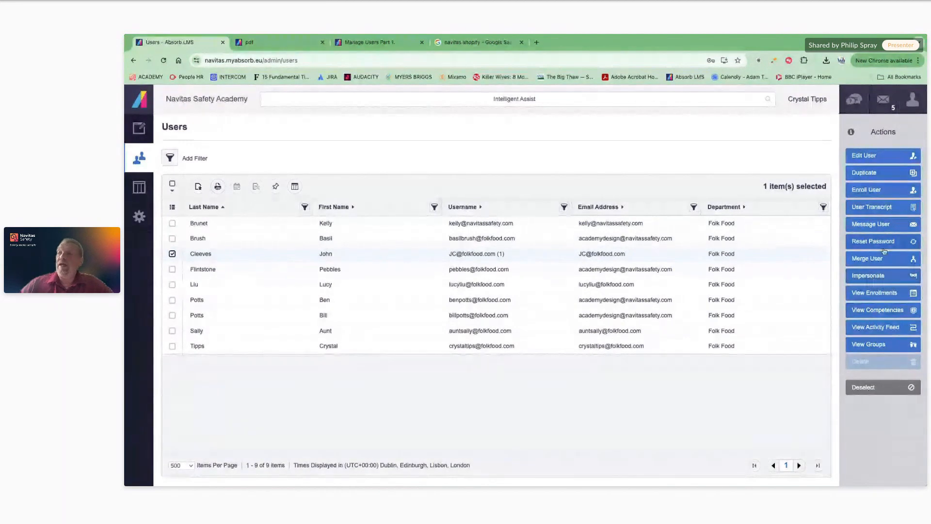
{"action": "mouse_move", "coordinate": [883, 275]}
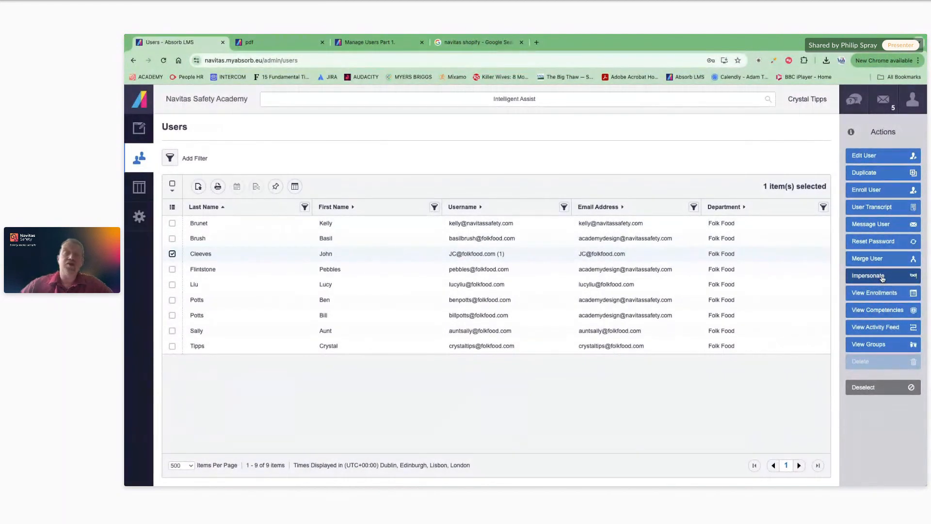
{"action": "mouse_move", "coordinate": [870, 275]}
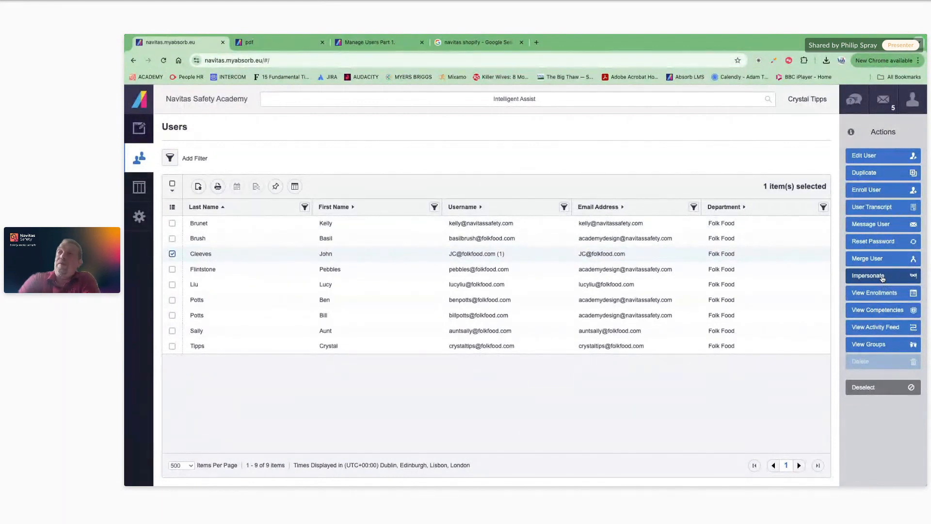
{"action": "left_click", "coordinate": [869, 276]}
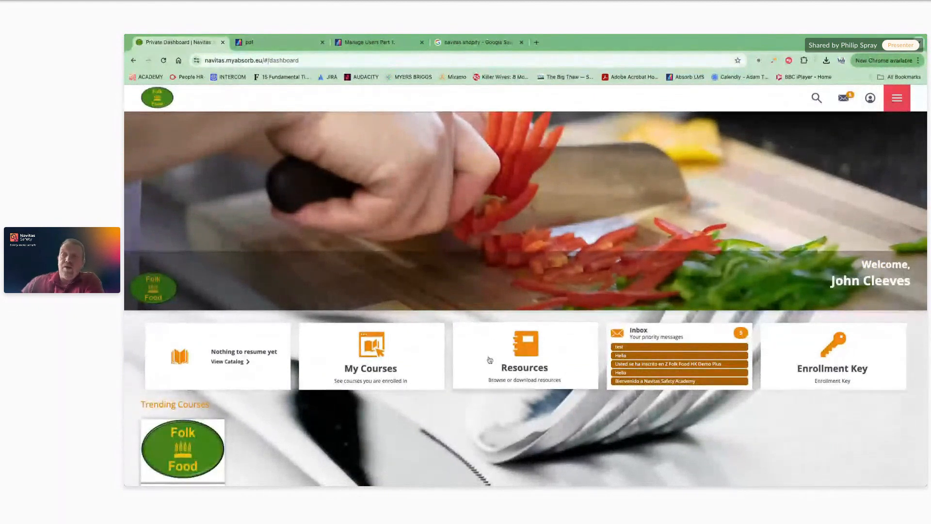
{"action": "left_click", "coordinate": [371, 356]}
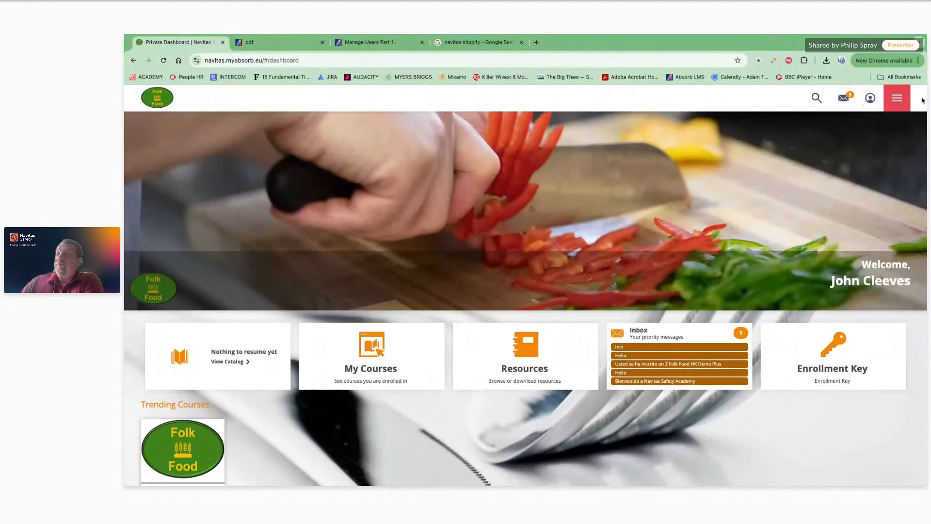
{"action": "left_click", "coordinate": [896, 98]}
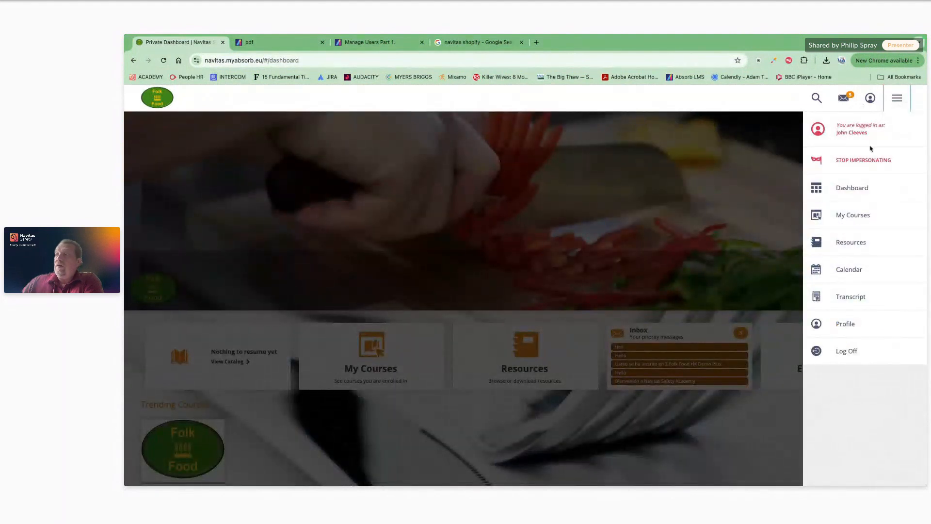
{"action": "left_click", "coordinate": [863, 159]}
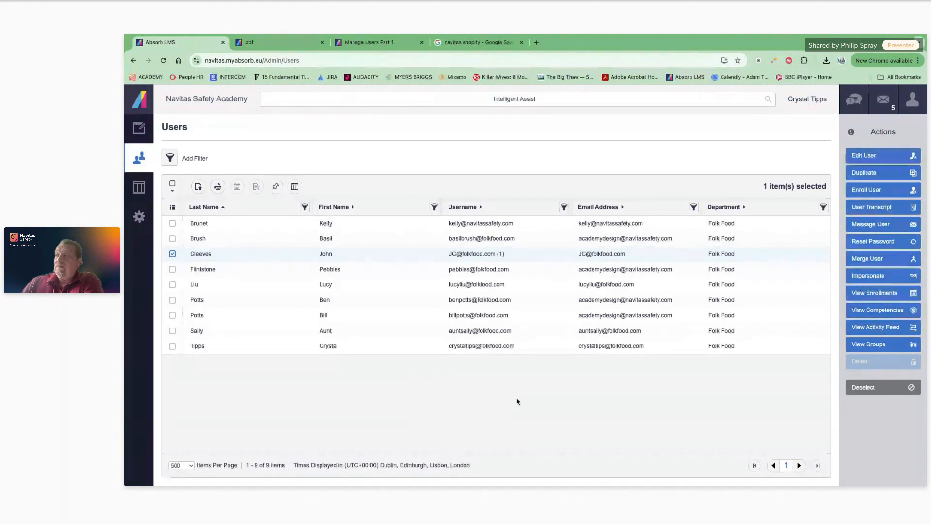
Step: Deselect Cleeves and bring up the Reports flyout menu
{"action": "left_click", "coordinate": [173, 253]}
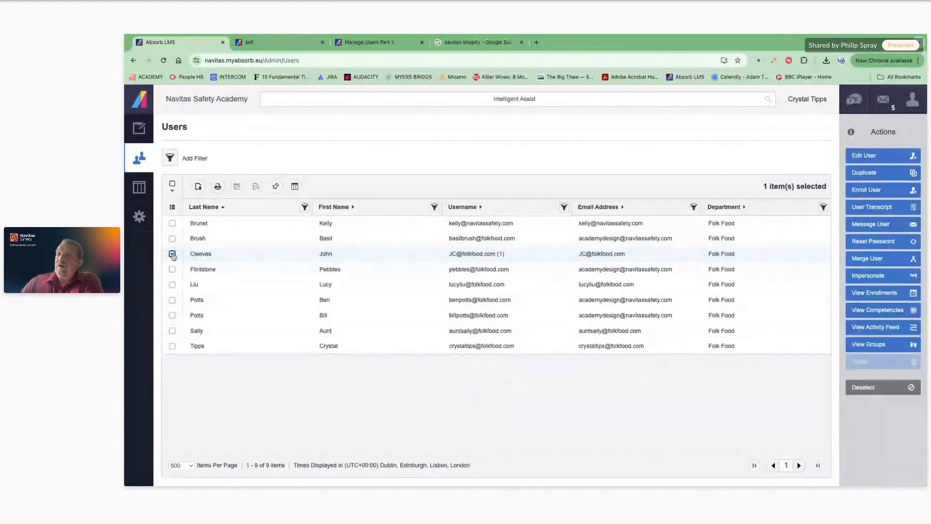
{"action": "left_click", "coordinate": [173, 253]}
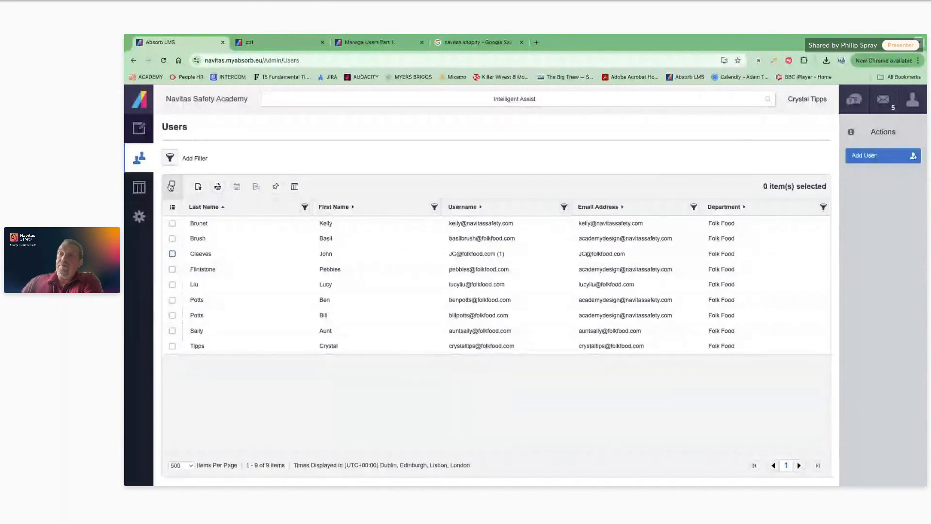
{"action": "left_click", "coordinate": [138, 186]}
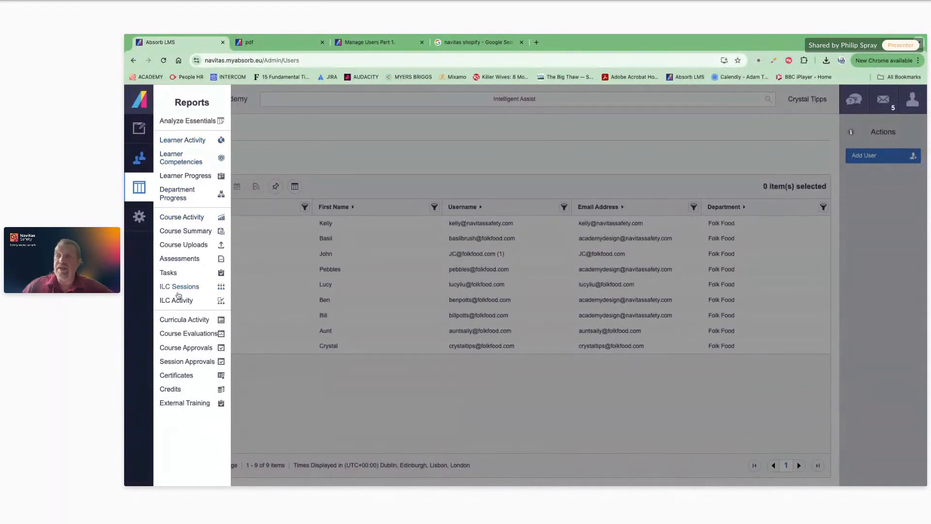
{"action": "mouse_move", "coordinate": [181, 123]}
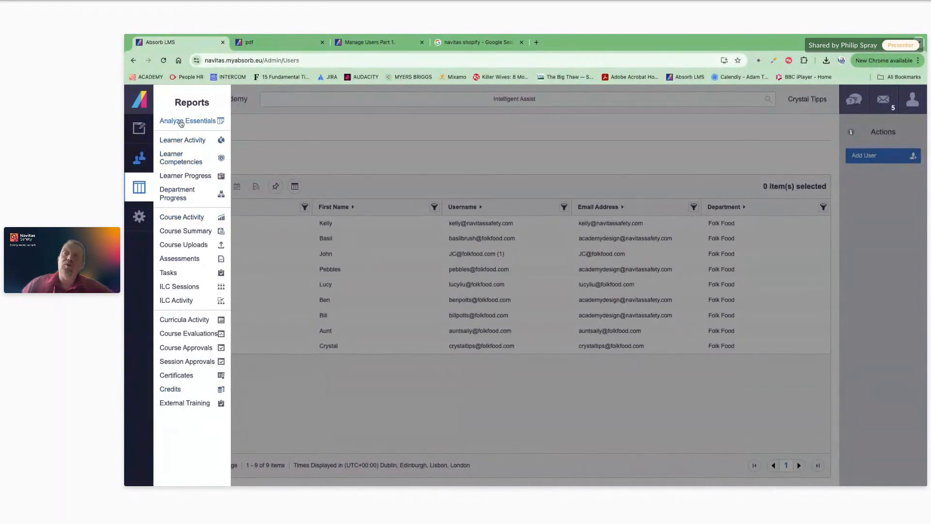
Step: Choose Analyze Essentials to list the custom reports, including the weekly Cert Expiry report
{"action": "left_click", "coordinate": [187, 121]}
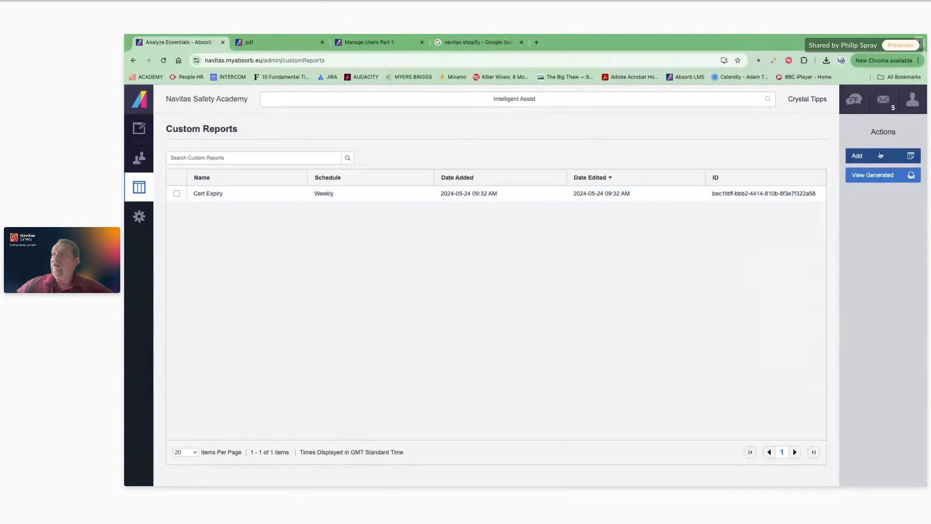
Step: Add a new custom report and review its Available Fields list down to the Schedule section
{"action": "left_click", "coordinate": [856, 155]}
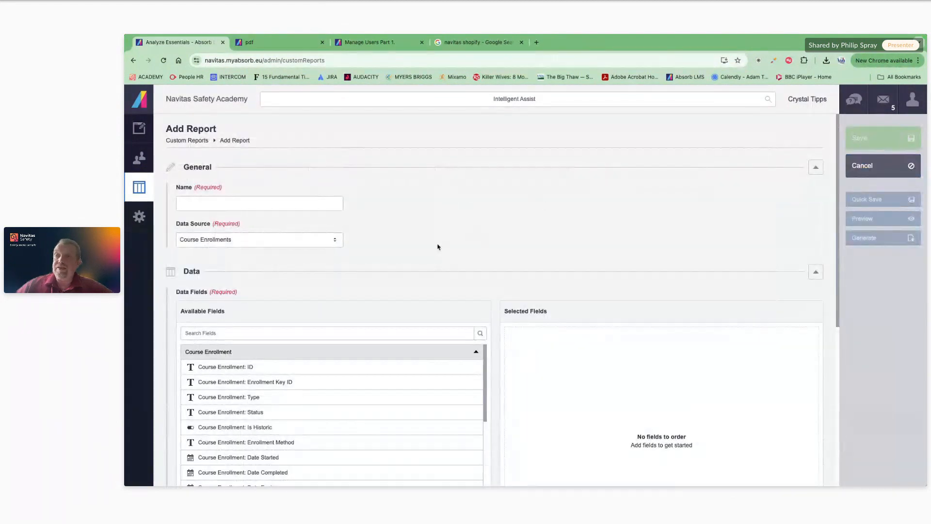
{"action": "scroll", "scroll_direction": "down", "scroll_amount": 3}
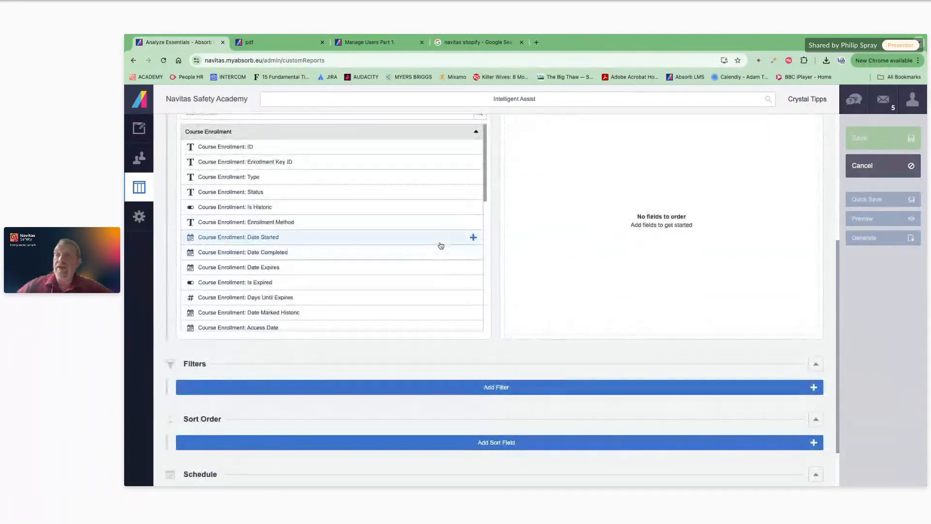
{"action": "scroll", "scroll_direction": "down", "scroll_amount": 3}
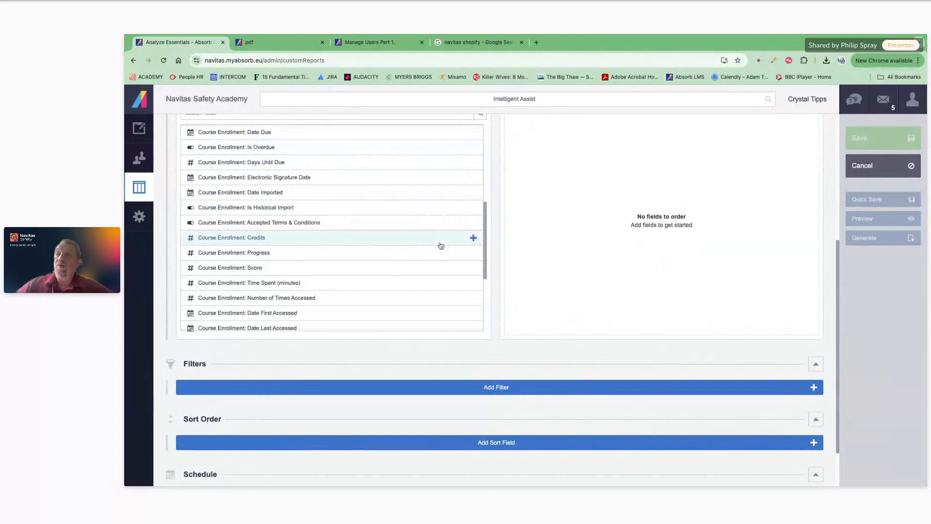
{"action": "scroll", "scroll_direction": "down", "scroll_amount": 3}
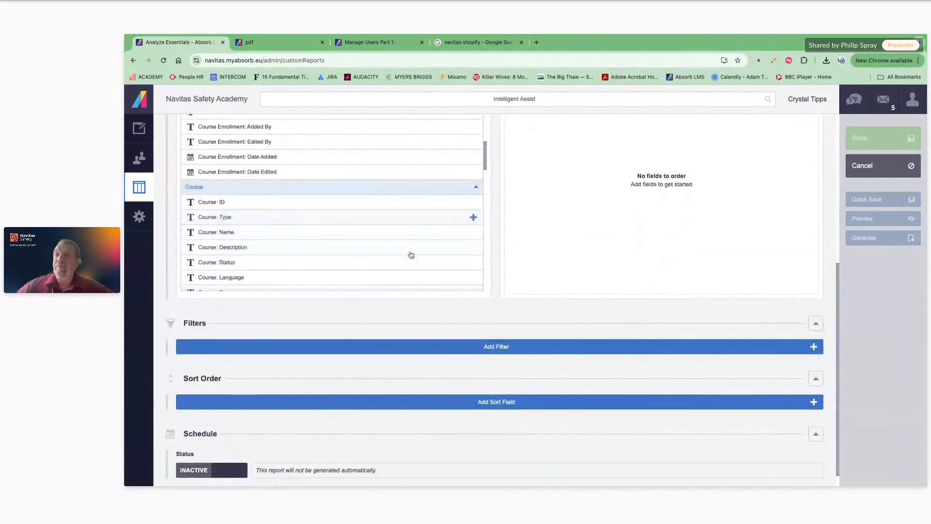
{"action": "scroll", "scroll_direction": "down", "scroll_amount": 3}
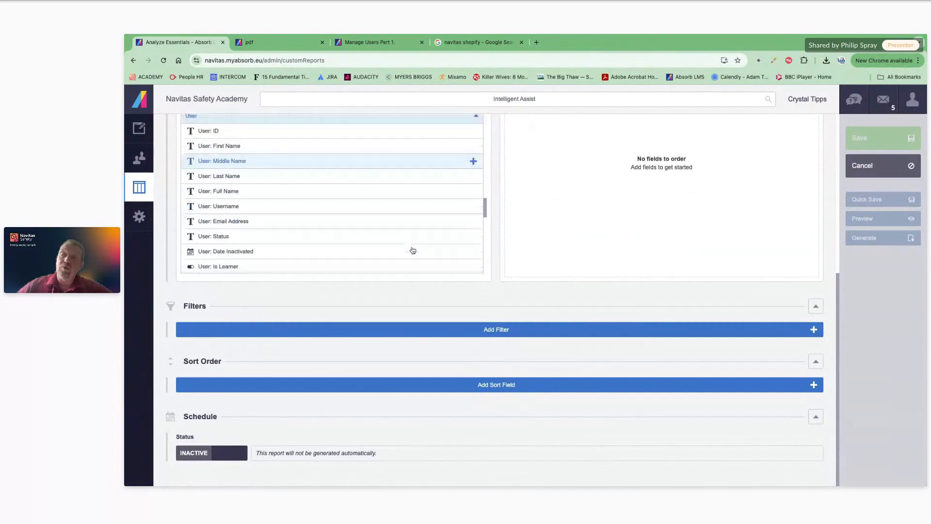
{"action": "scroll", "scroll_direction": "down", "scroll_amount": 3}
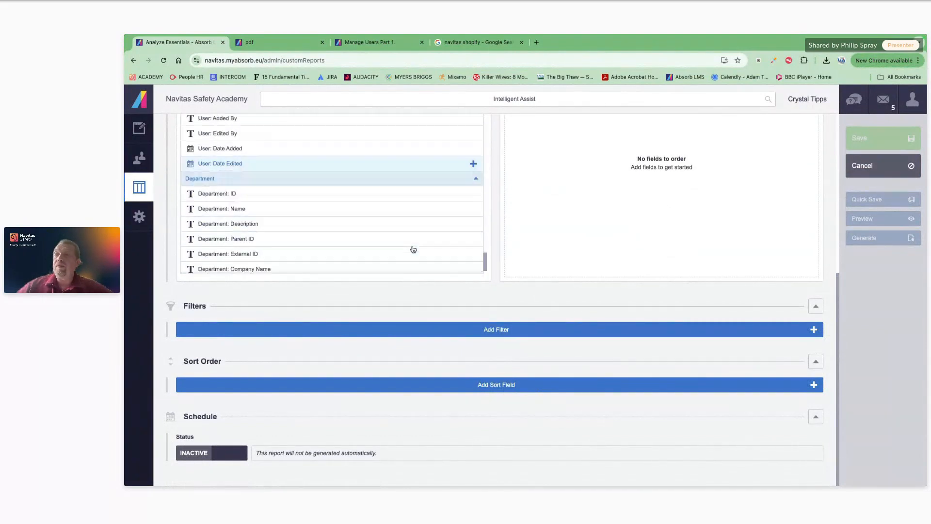
{"action": "scroll", "scroll_direction": "down", "scroll_amount": 3}
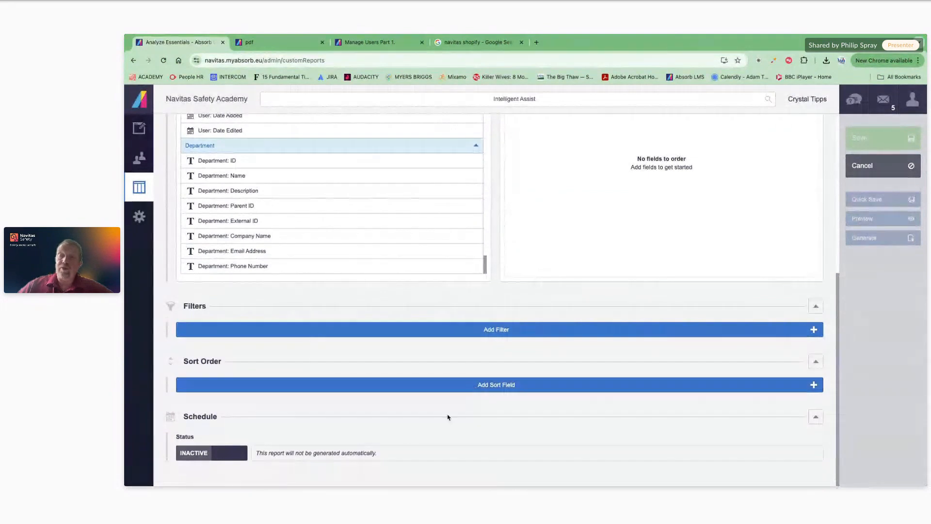
Step: Set Schedule Status to Active, then cancel the report and discard the unsaved changes
{"action": "left_click", "coordinate": [211, 453]}
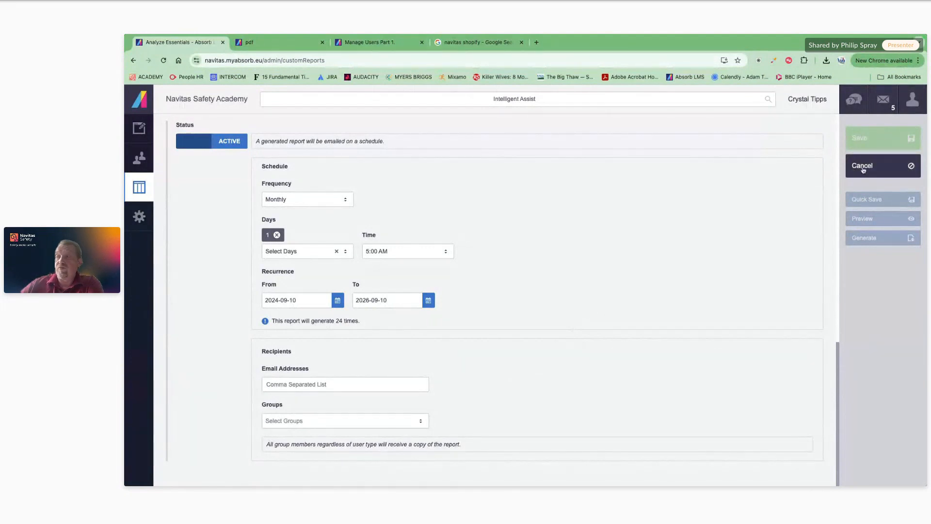
{"action": "left_click", "coordinate": [861, 165]}
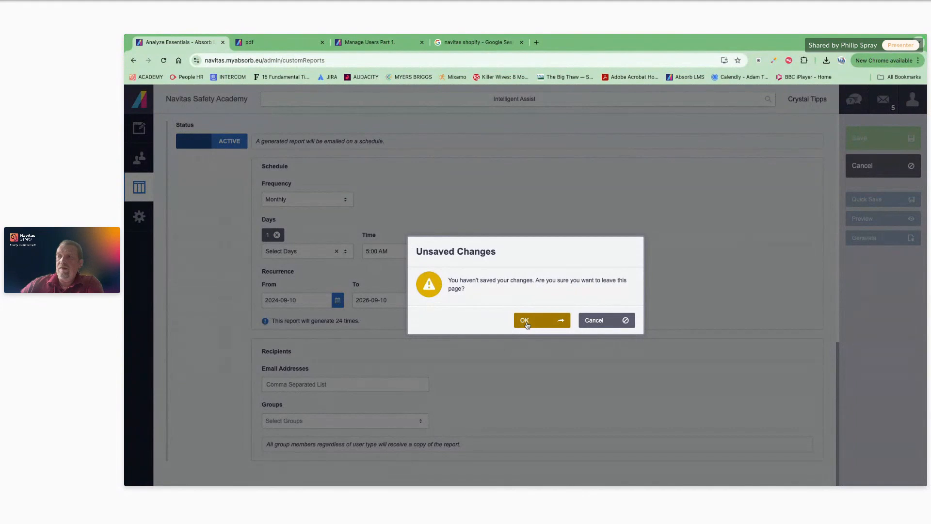
{"action": "left_click", "coordinate": [523, 320]}
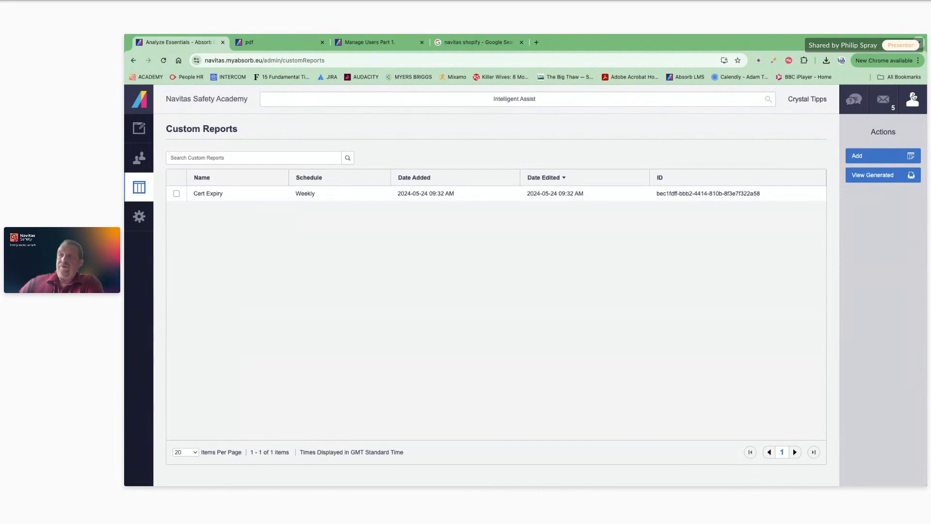
{"action": "left_click", "coordinate": [912, 99]}
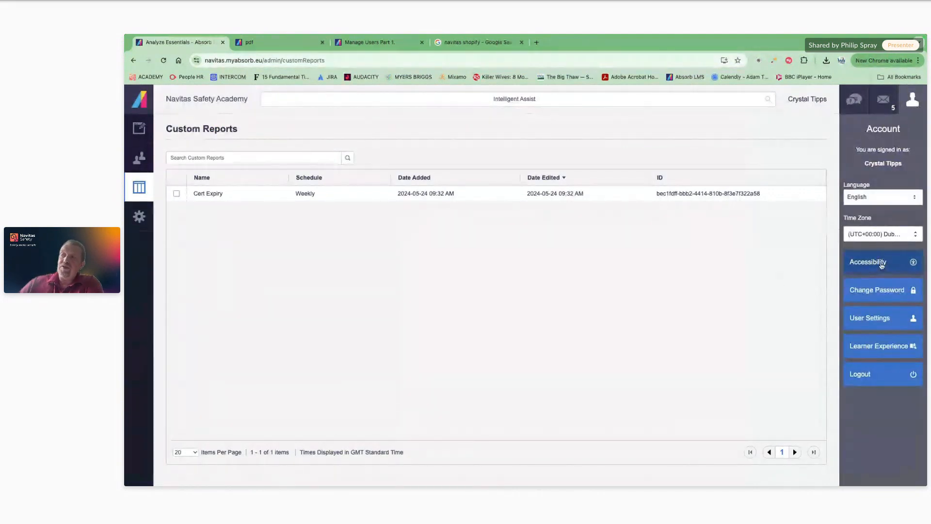
{"action": "left_click", "coordinate": [868, 260]}
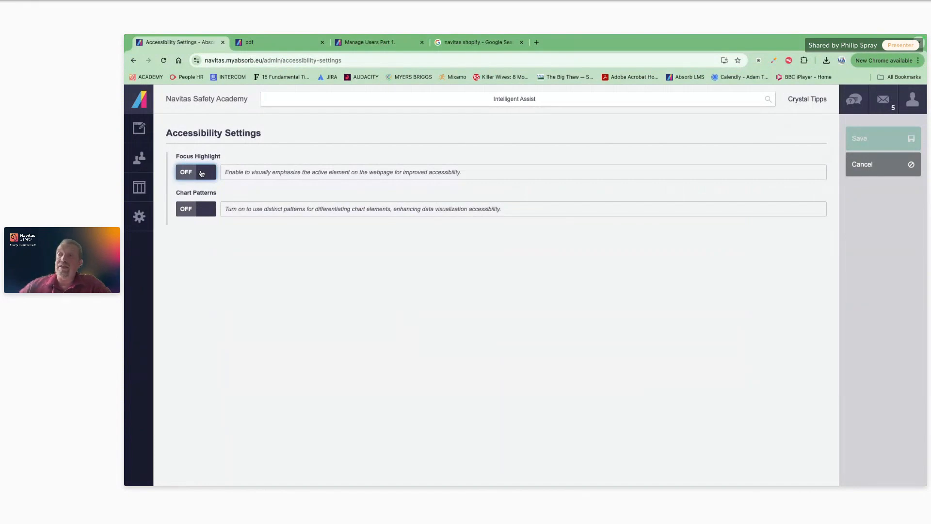
{"action": "mouse_move", "coordinate": [404, 344]}
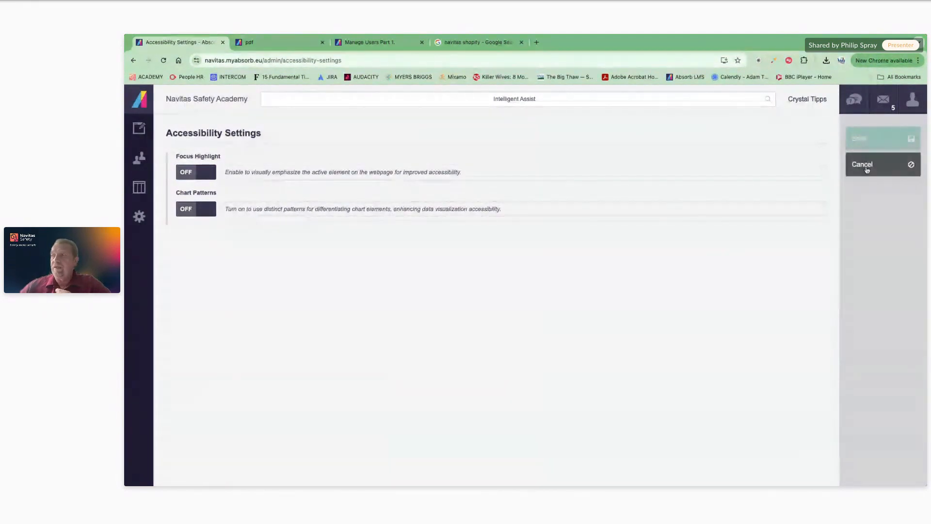
{"action": "left_click", "coordinate": [139, 187]}
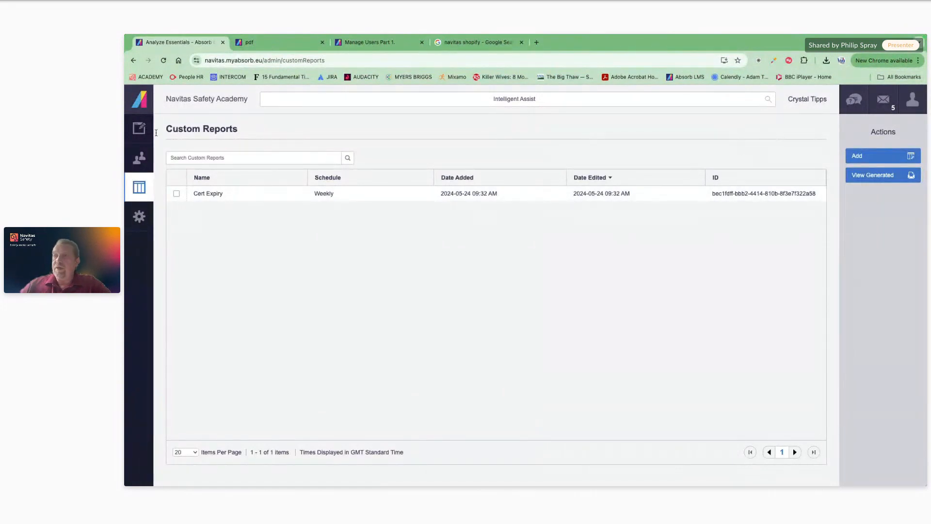
Step: Select the second user in Users > Users and impersonate them to reach Basil Brush's dashboard
{"action": "left_click", "coordinate": [139, 157]}
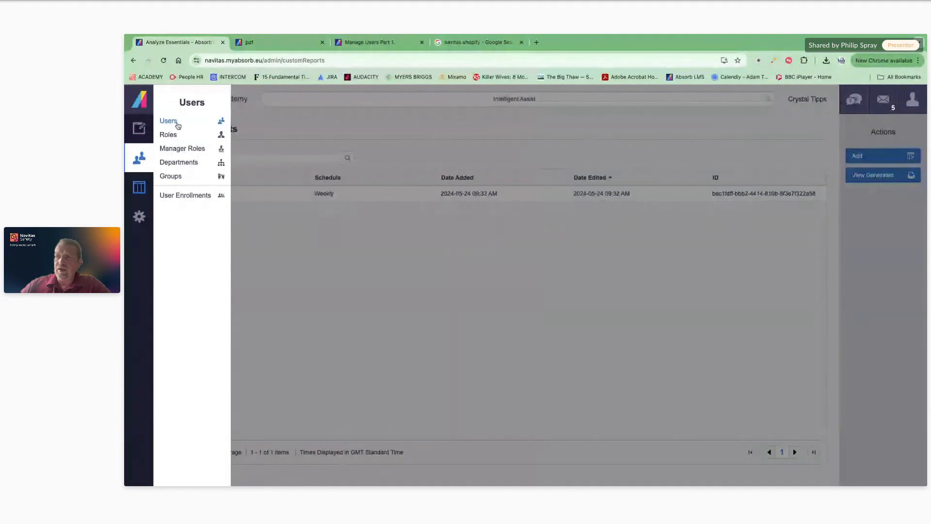
{"action": "left_click", "coordinate": [169, 121]}
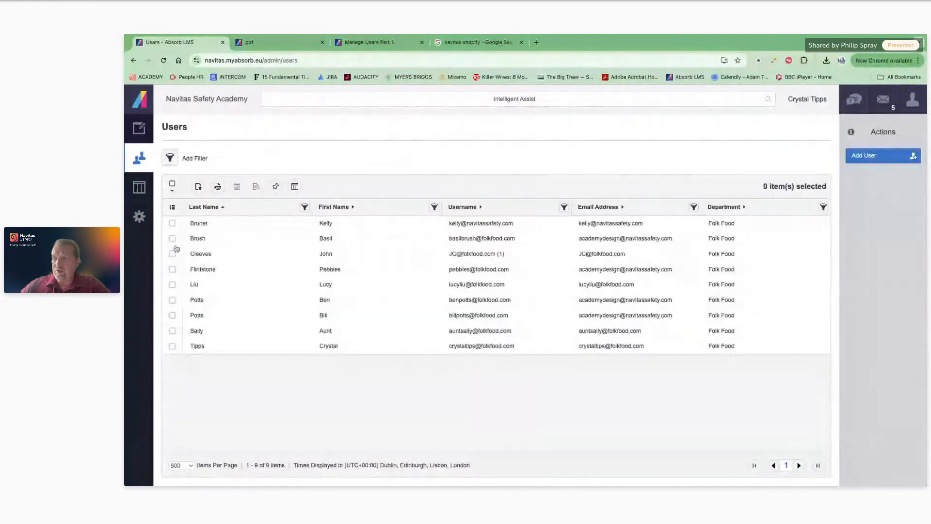
{"action": "left_click", "coordinate": [173, 239]}
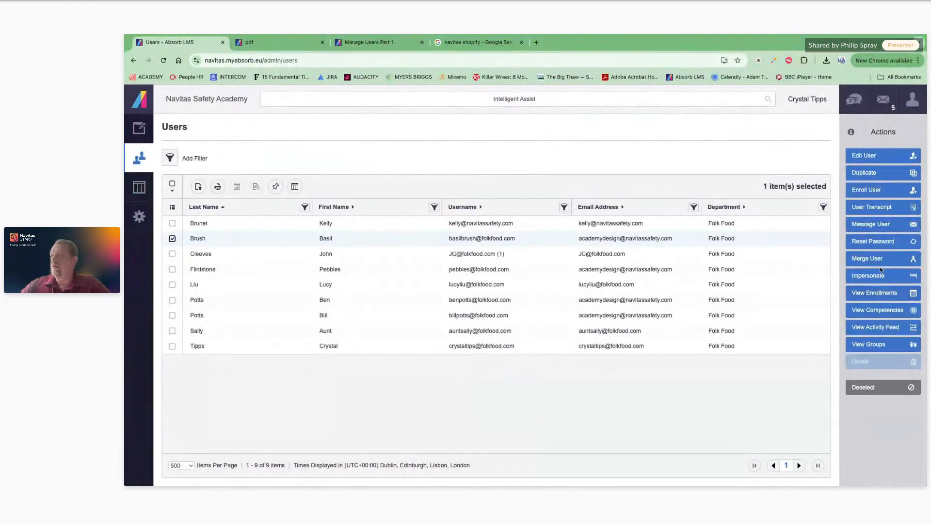
{"action": "left_click", "coordinate": [868, 275]}
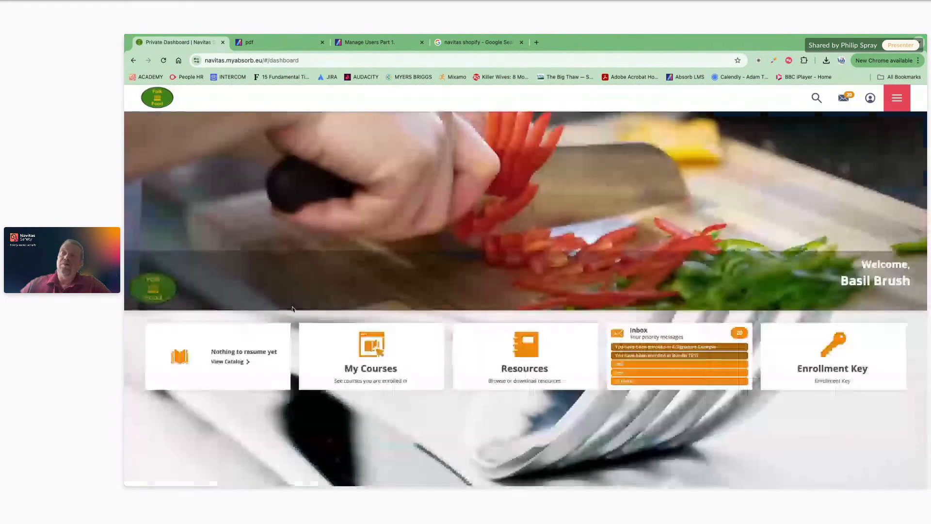
Step: Launch E-Signature Example from My Courses, reach its sign-off step and return to My Courses
{"action": "left_click", "coordinate": [371, 356]}
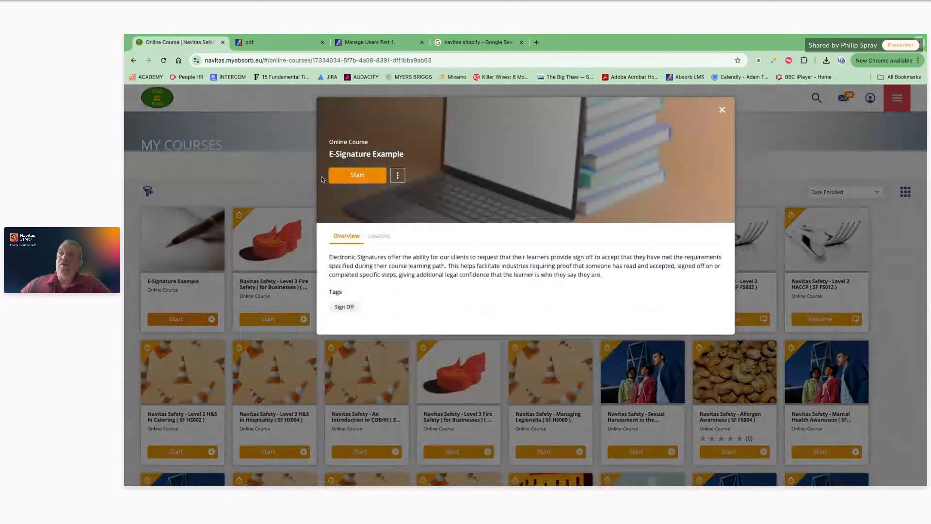
{"action": "left_click", "coordinate": [357, 175]}
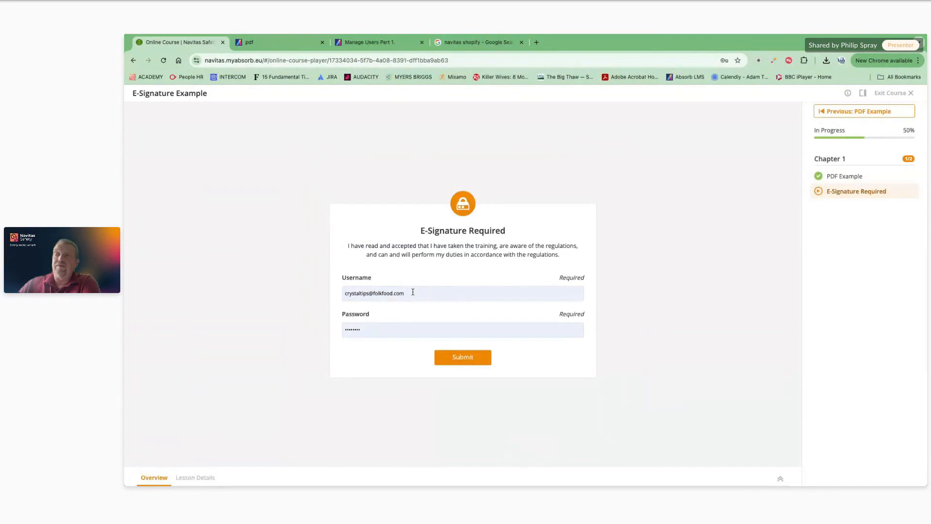
{"action": "mouse_move", "coordinate": [157, 148]}
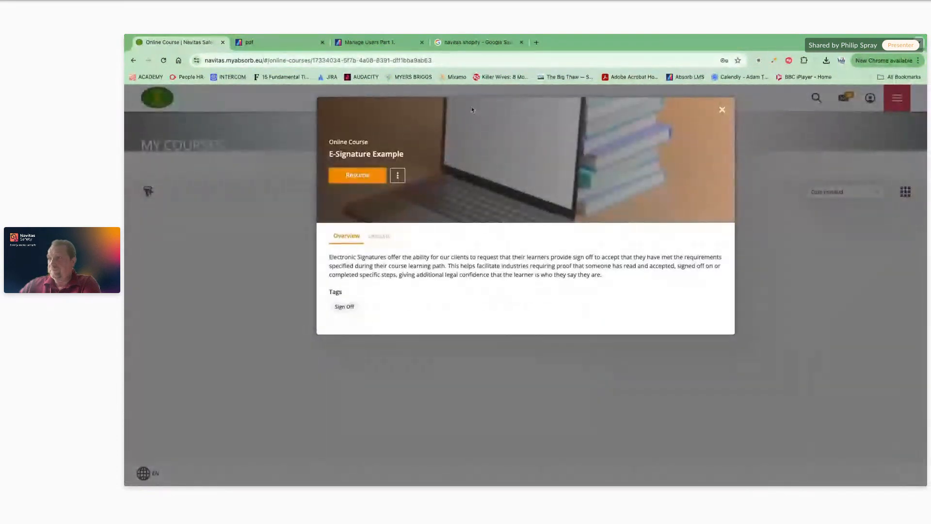
{"action": "left_click", "coordinate": [722, 109]}
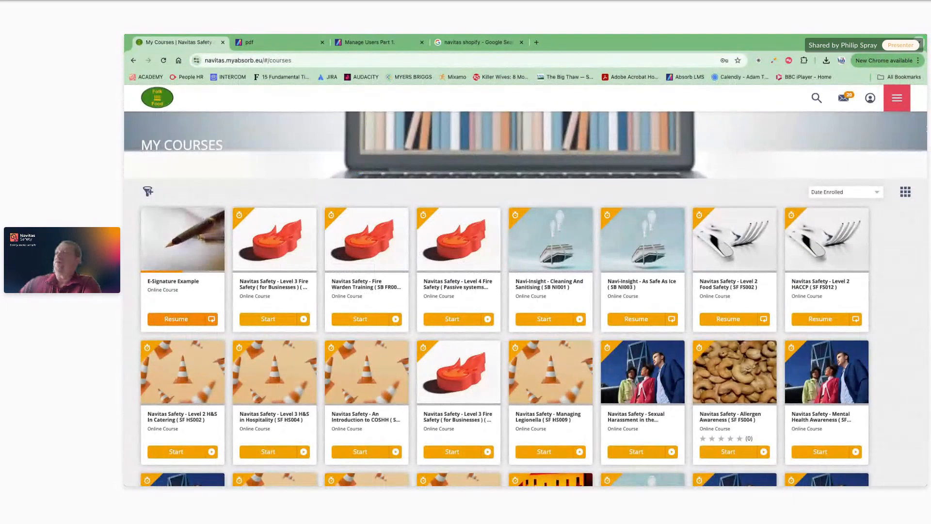
{"action": "left_click", "coordinate": [896, 98]}
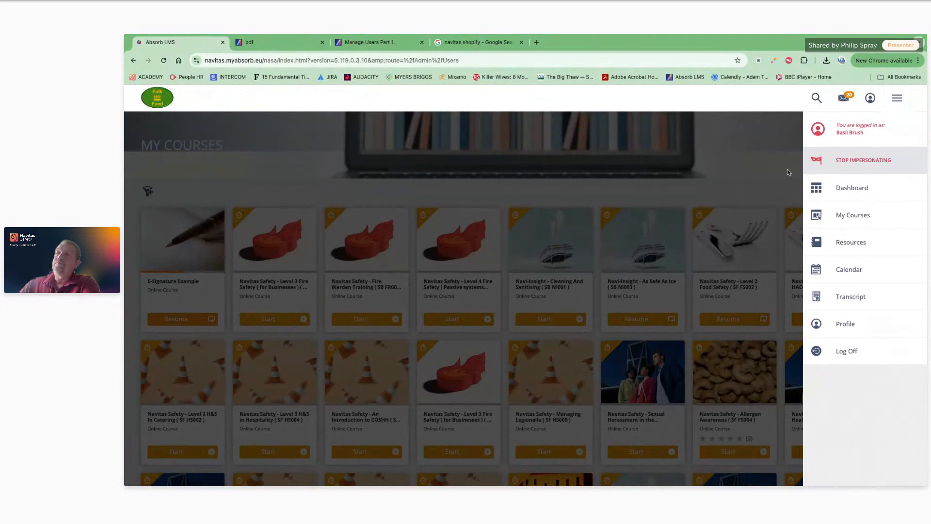
{"action": "left_click", "coordinate": [864, 160]}
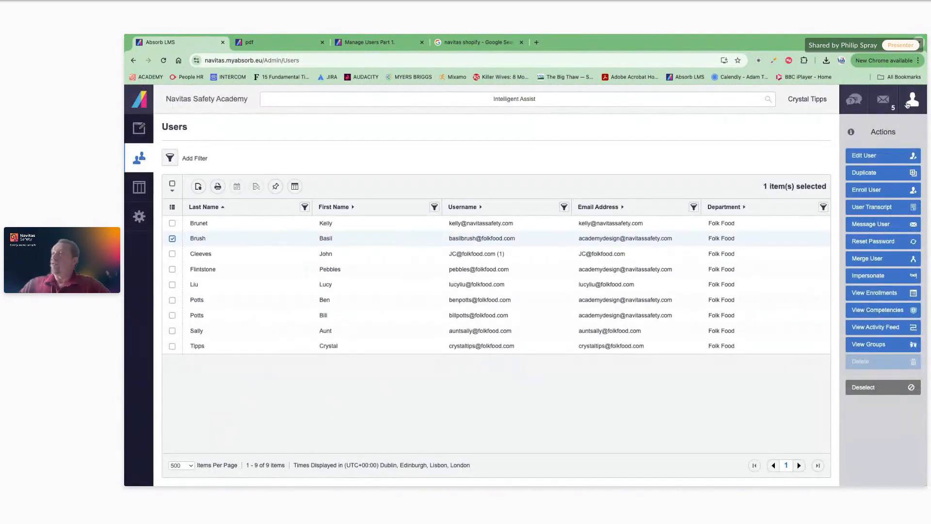
{"action": "left_click", "coordinate": [912, 99]}
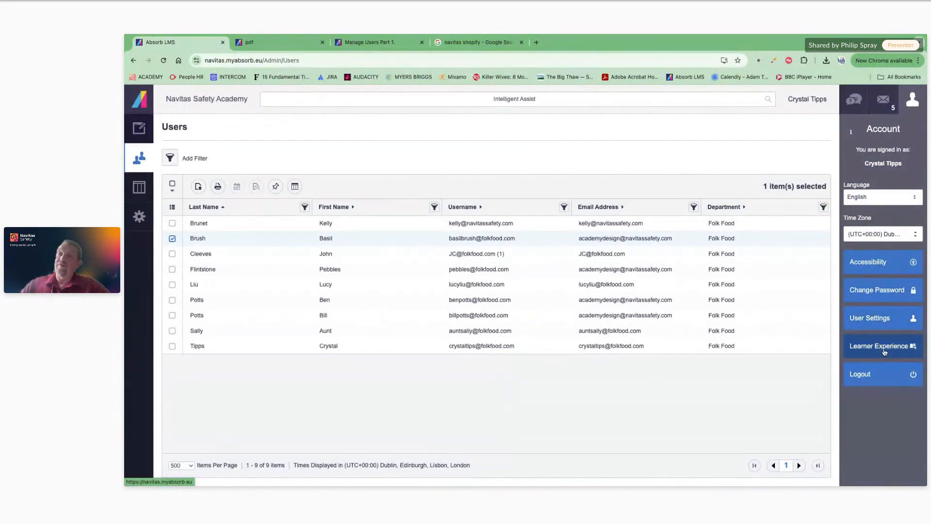
Step: Switch to Learner Experience to view Crystal Tipps's own learner dashboard
{"action": "left_click", "coordinate": [882, 345]}
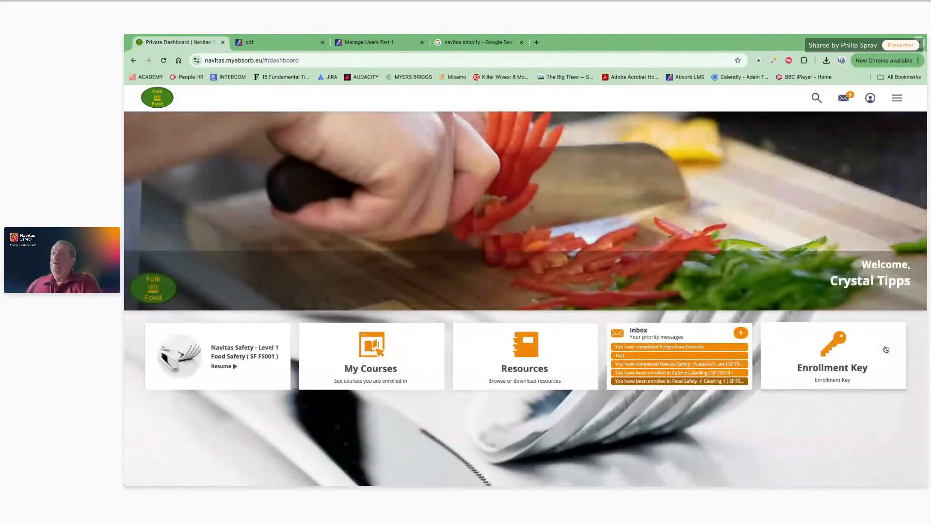
{"action": "scroll", "scroll_direction": "down", "scroll_amount": 3}
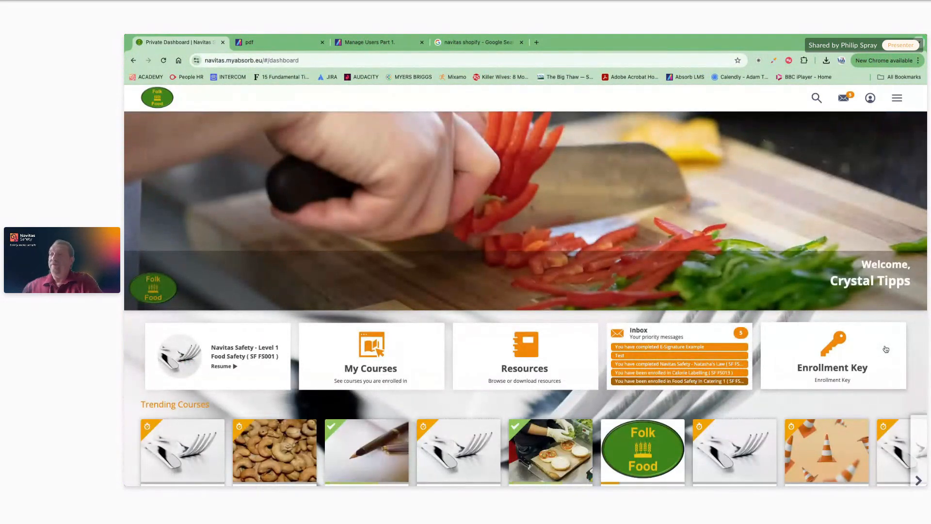